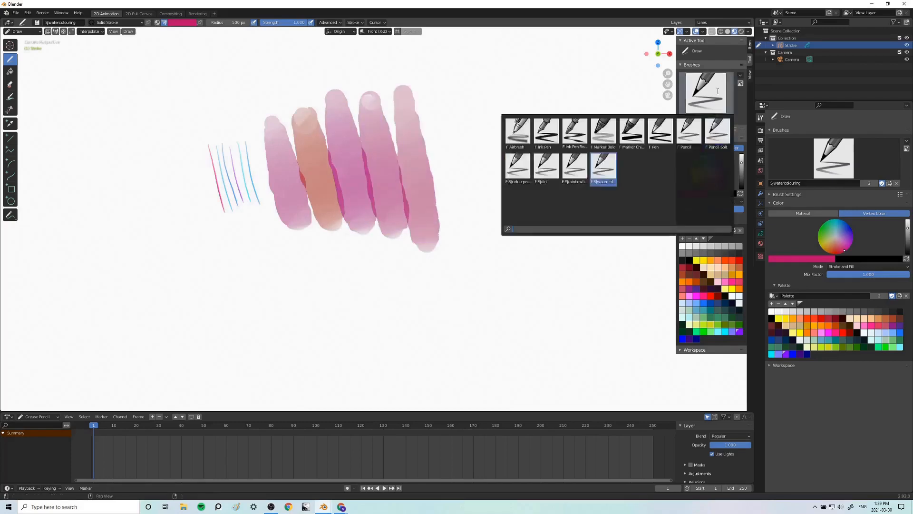
# Step: Make the SJwatercolouring brush active from the brush thumbnail picker
pyautogui.click(517, 163)
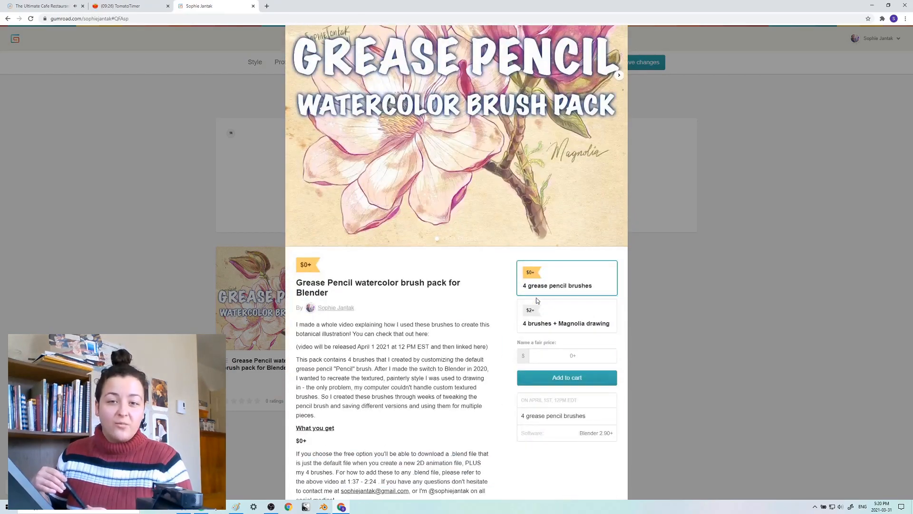
# Step: View the product carousel previews: sketch, line art, and line art with watercolour
pyautogui.click(619, 74)
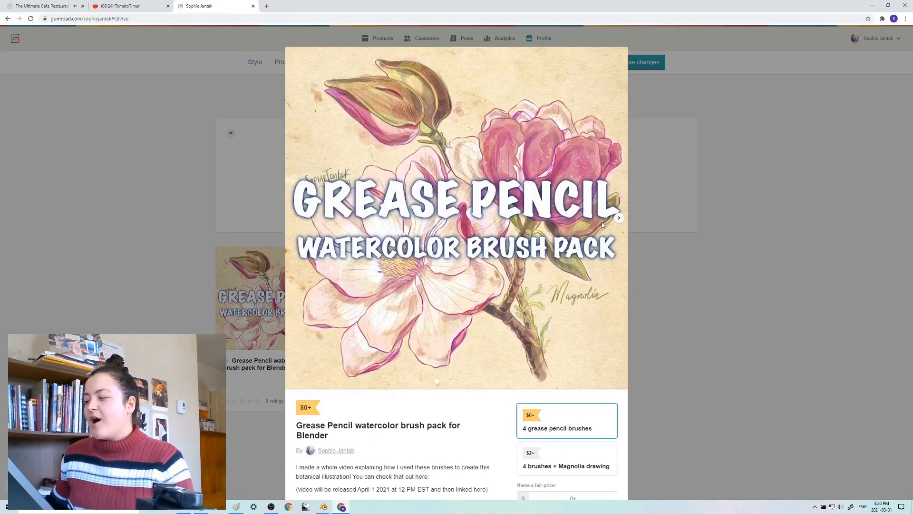
pyautogui.click(618, 216)
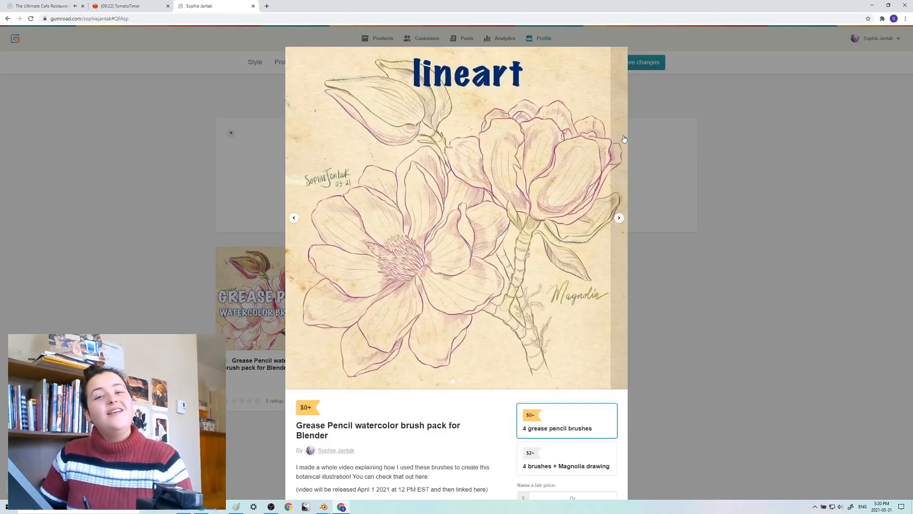
pyautogui.click(619, 216)
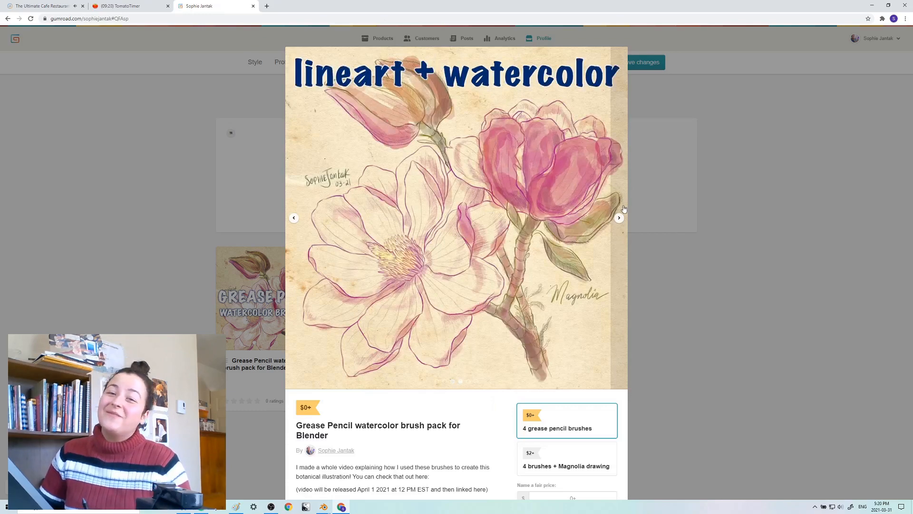
# Step: Choose the $2+ '4 brushes + Magnolia drawing' tier on the Gumroad listing
pyautogui.scroll(-3)
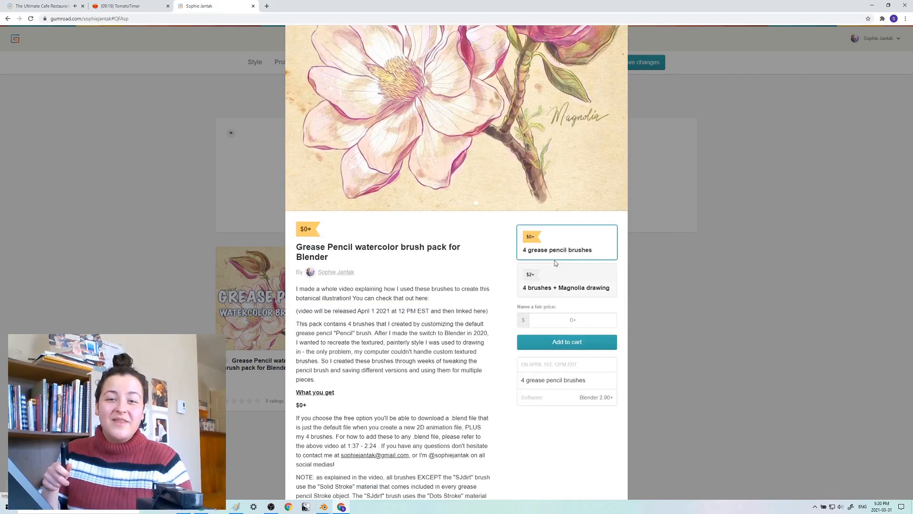
pyautogui.click(566, 279)
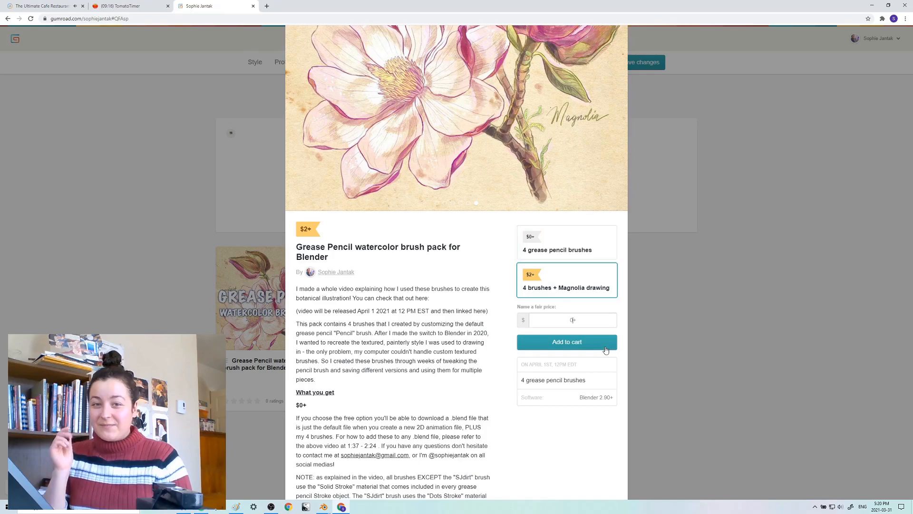
pyautogui.click(566, 342)
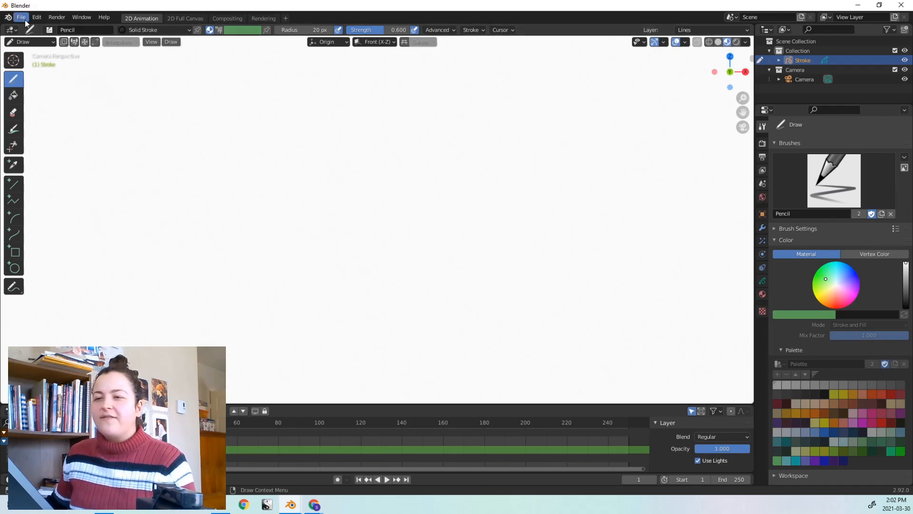
# Step: Start File > Append and browse into the Brush data of watercolourbrushes.blend
pyautogui.click(21, 17)
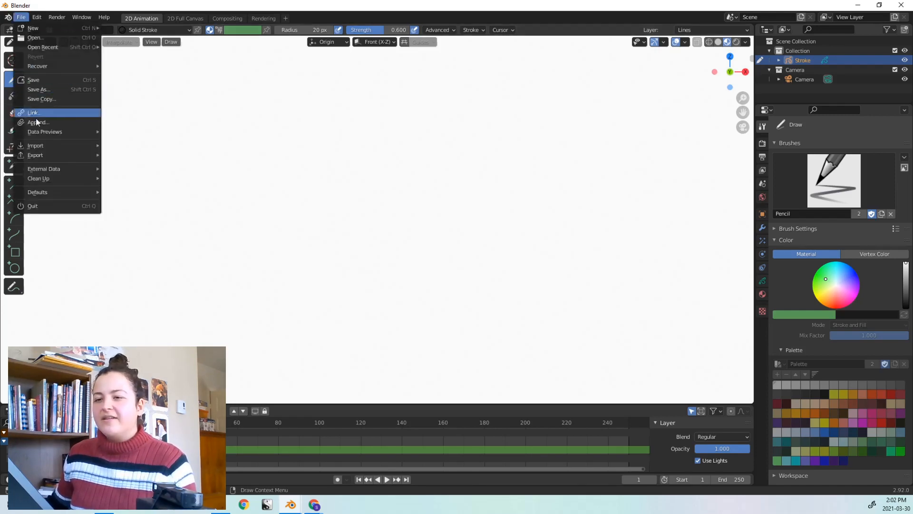
pyautogui.click(38, 123)
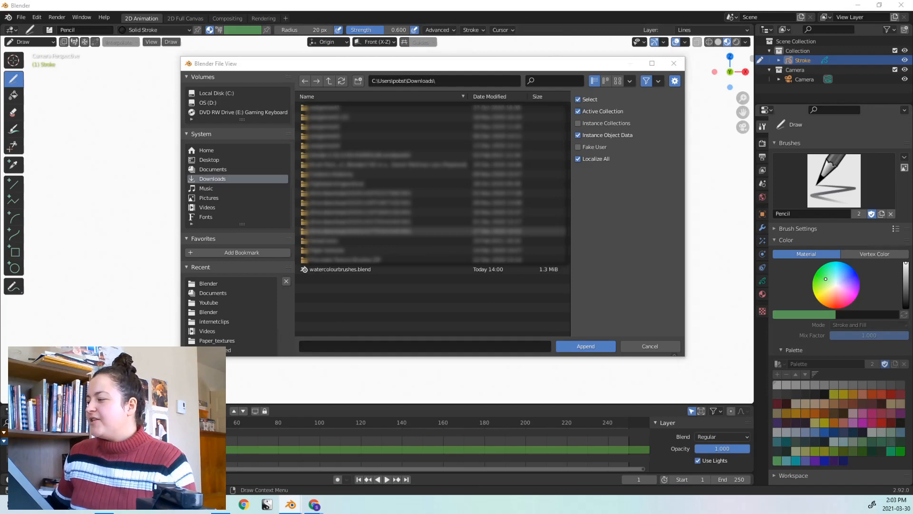
pyautogui.doubleClick(339, 269)
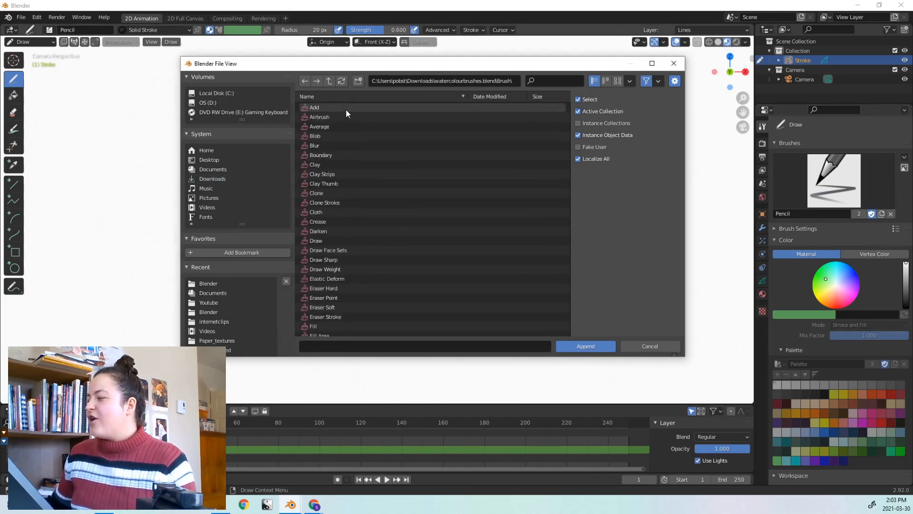
# Step: Select SJcolourpencil and the other SJ brushes and append them
pyautogui.scroll(-3)
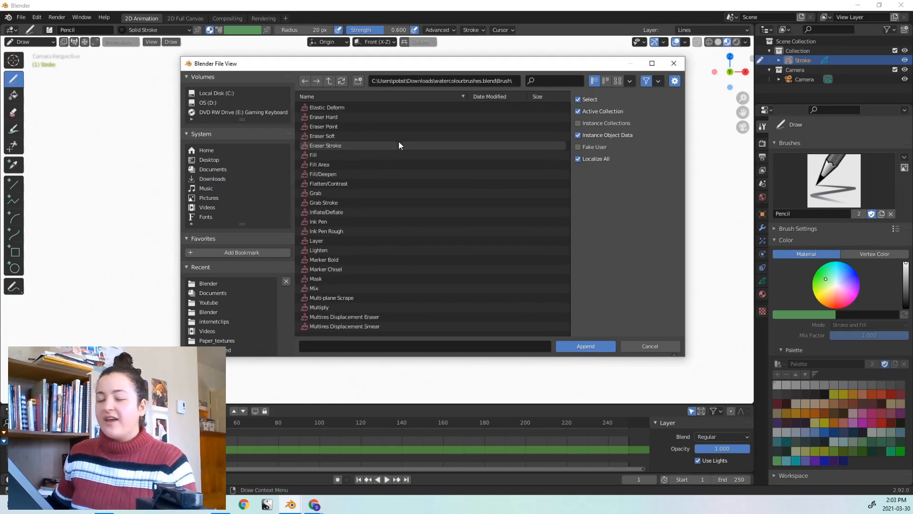
pyautogui.scroll(-3)
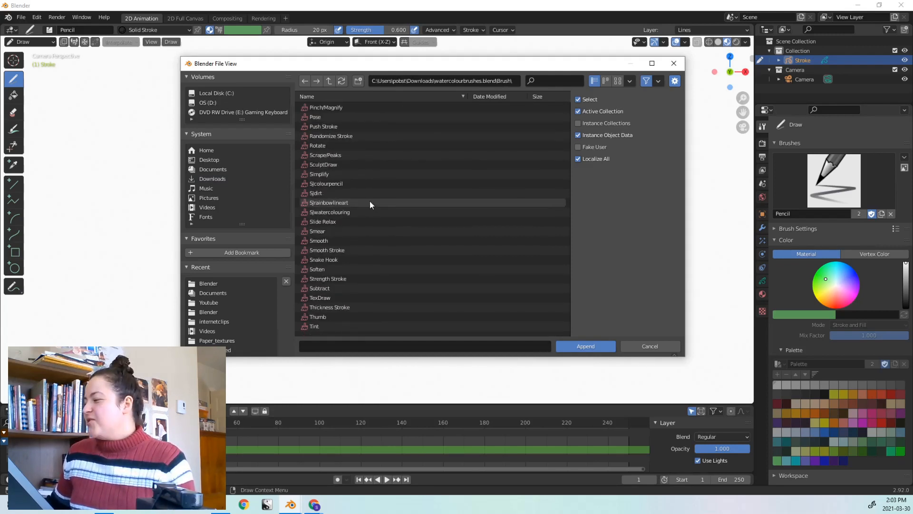
pyautogui.click(326, 184)
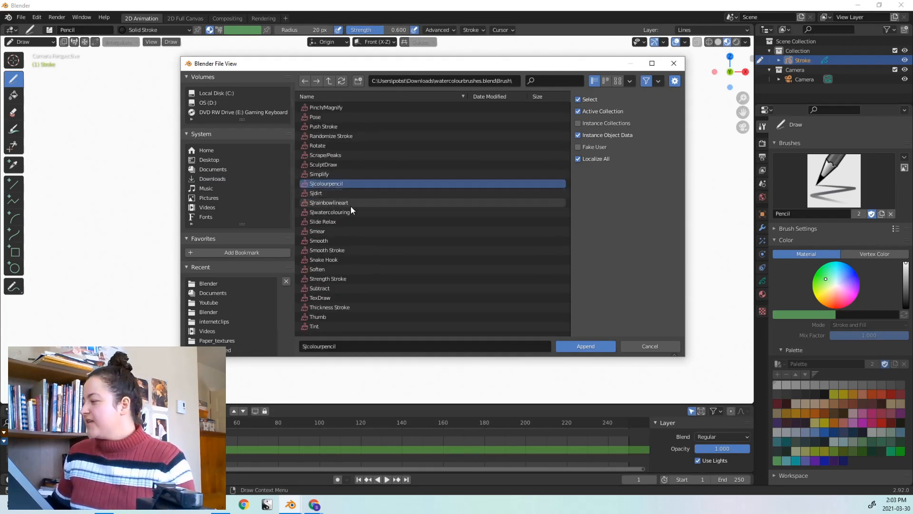
pyautogui.click(585, 346)
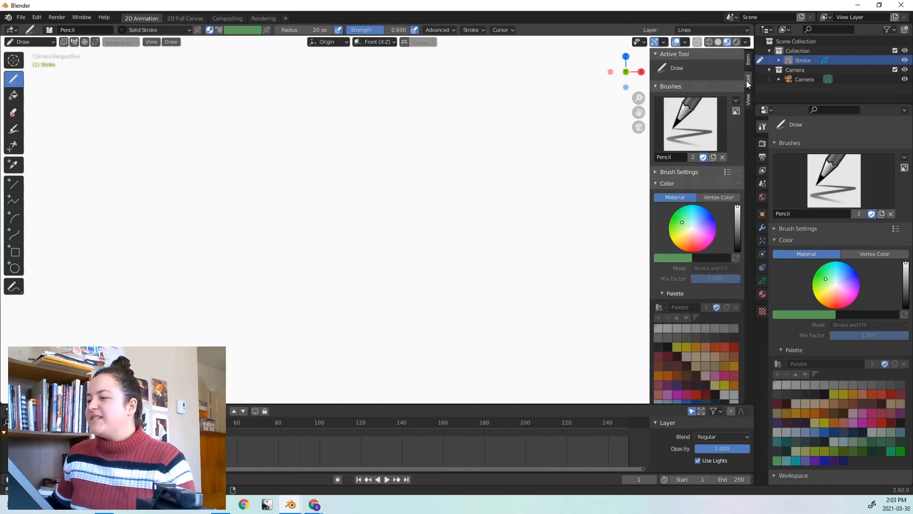
# Step: Activate SJcolourpencil, then SJdirt, and give the dirt brush a Fake User
pyautogui.click(689, 123)
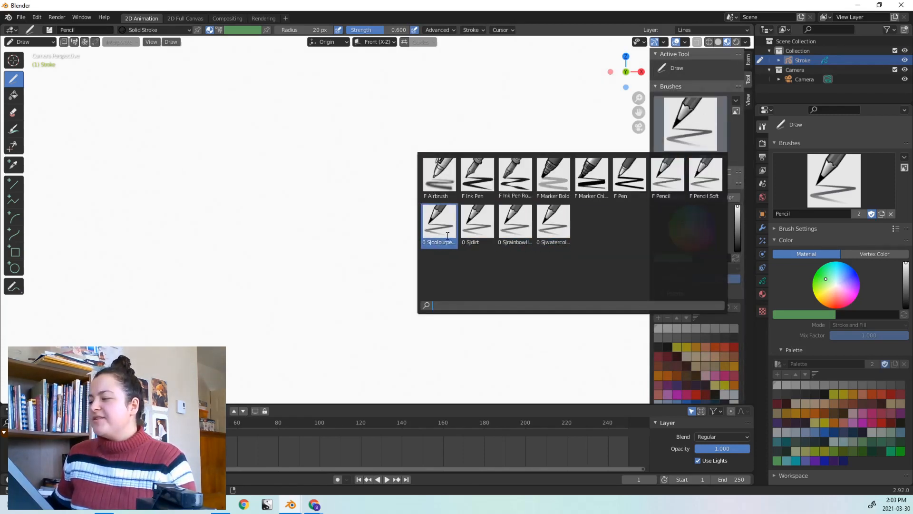
pyautogui.click(440, 225)
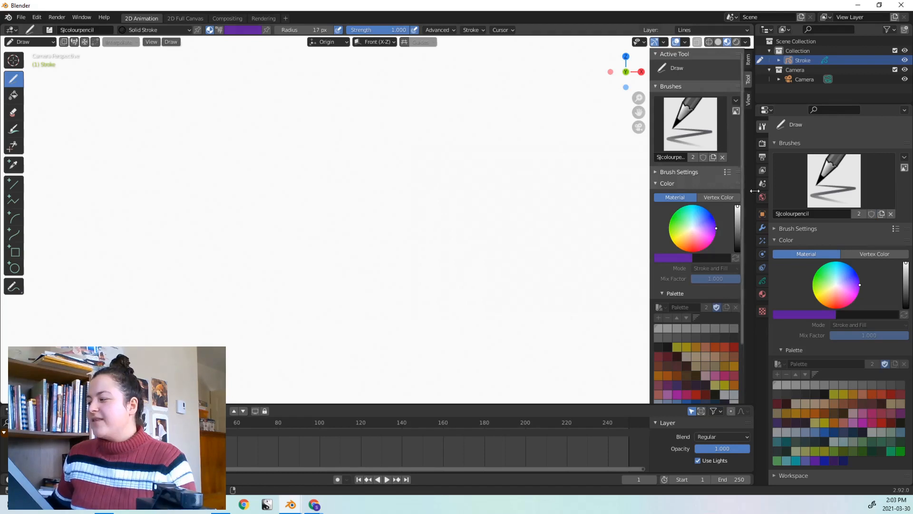
pyautogui.click(689, 124)
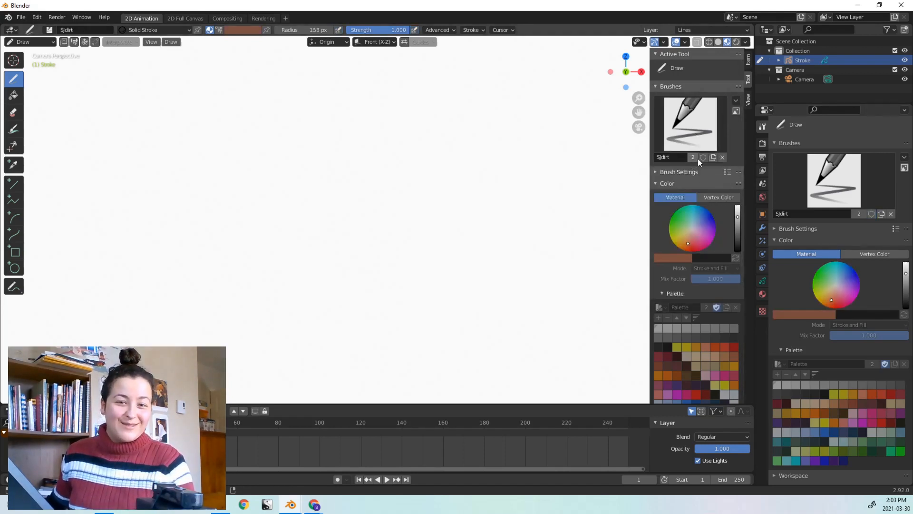
pyautogui.click(691, 124)
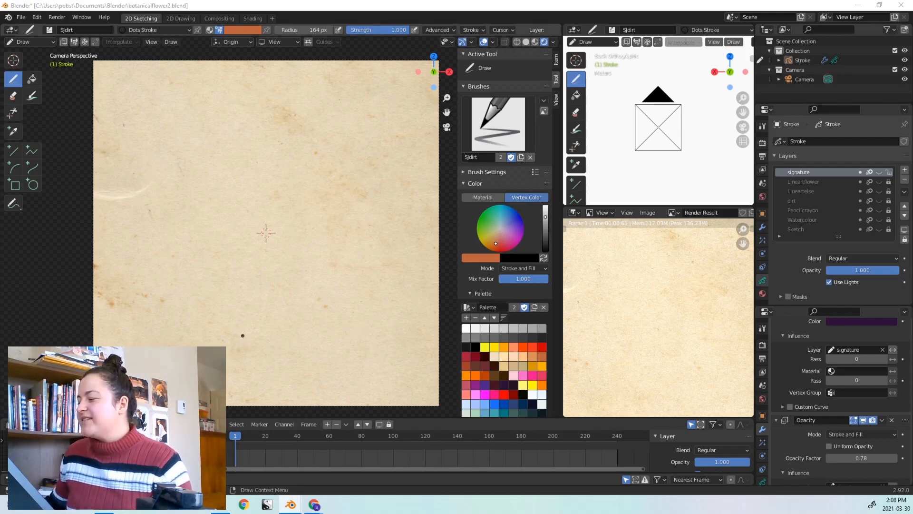
pyautogui.moveTo(849, 237)
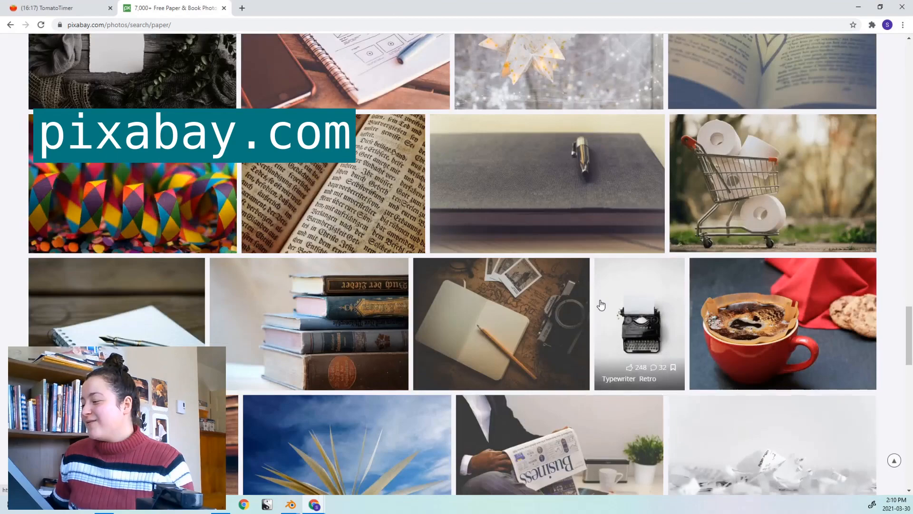
# Step: Browse the 'paper' results to the next page and view the old-postcard texture in Photos
pyautogui.scroll(-3)
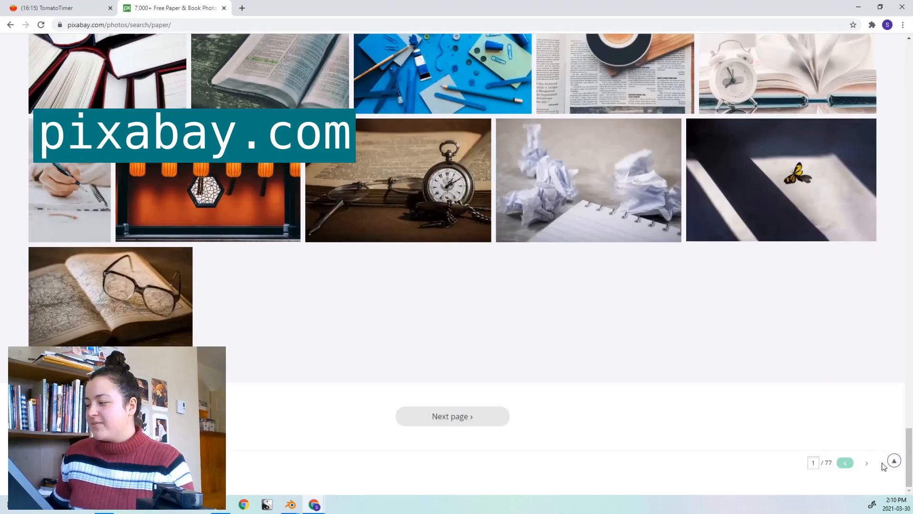
pyautogui.click(453, 416)
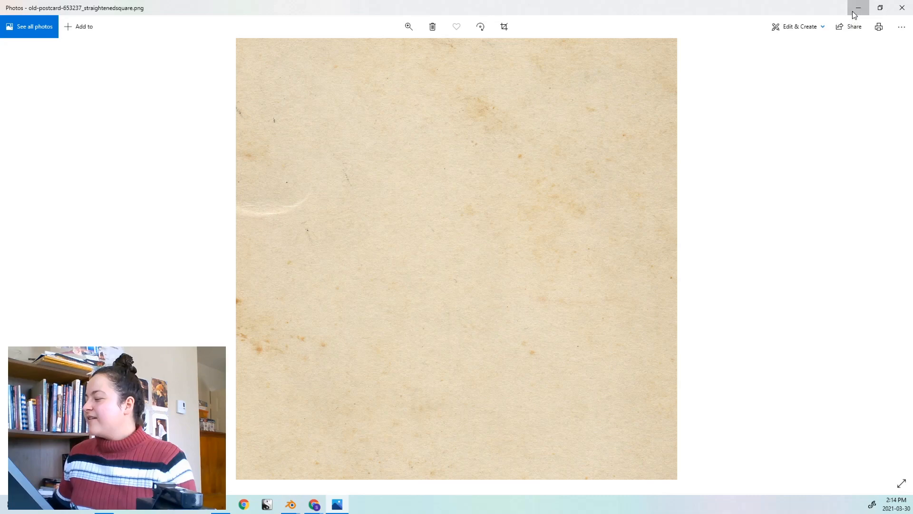
pyautogui.click(243, 504)
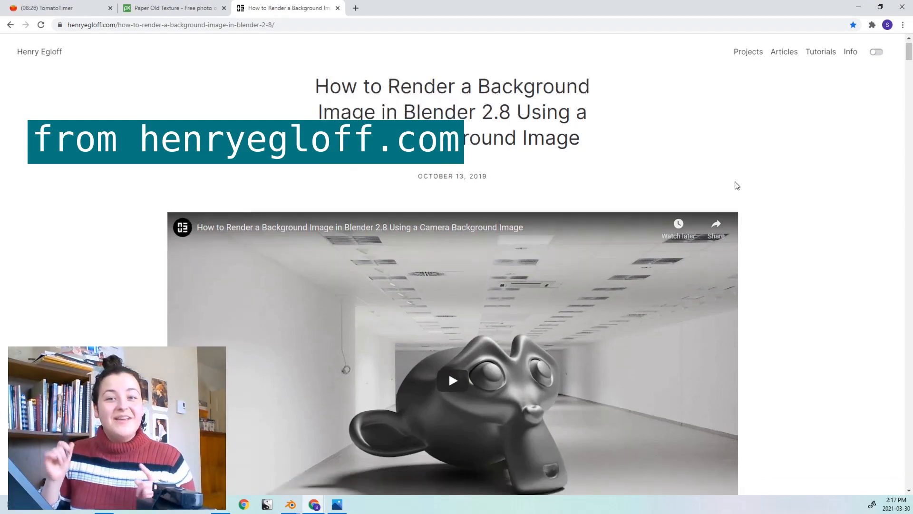
# Step: Scroll the background-image rendering article down to step 7
pyautogui.scroll(-3)
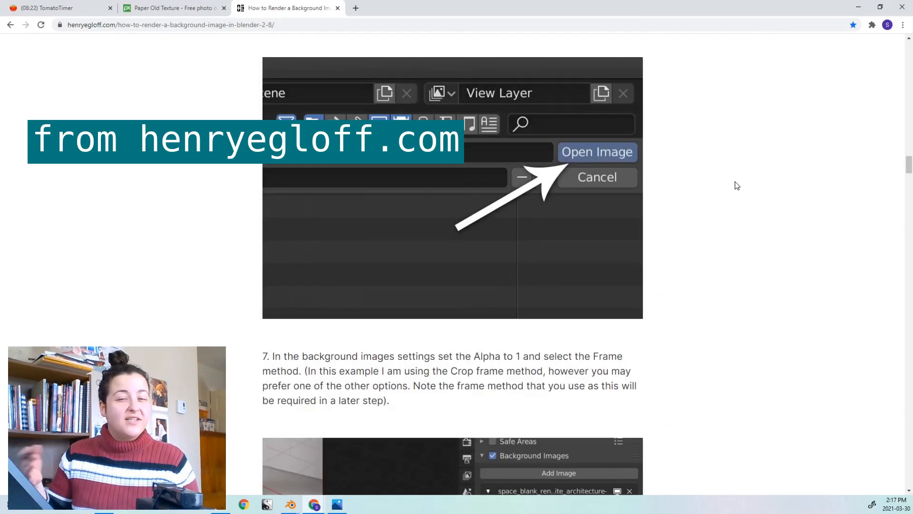
pyautogui.scroll(-3)
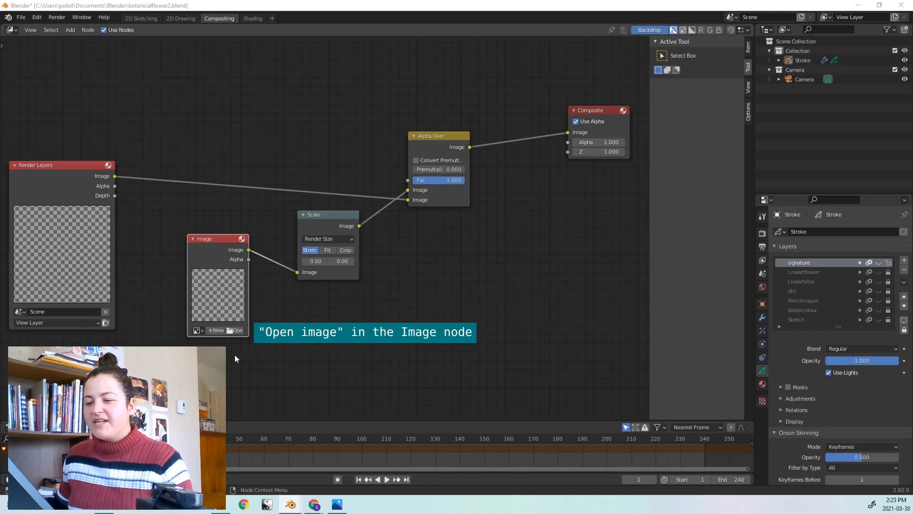
# Step: Give the camera the old-postcard image as a Background Image at 0.5 opacity
pyautogui.click(235, 330)
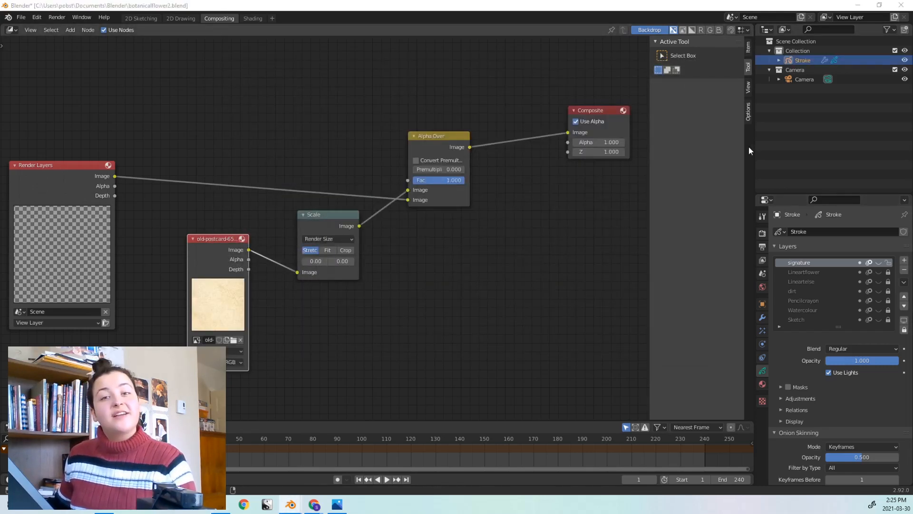
pyautogui.click(805, 79)
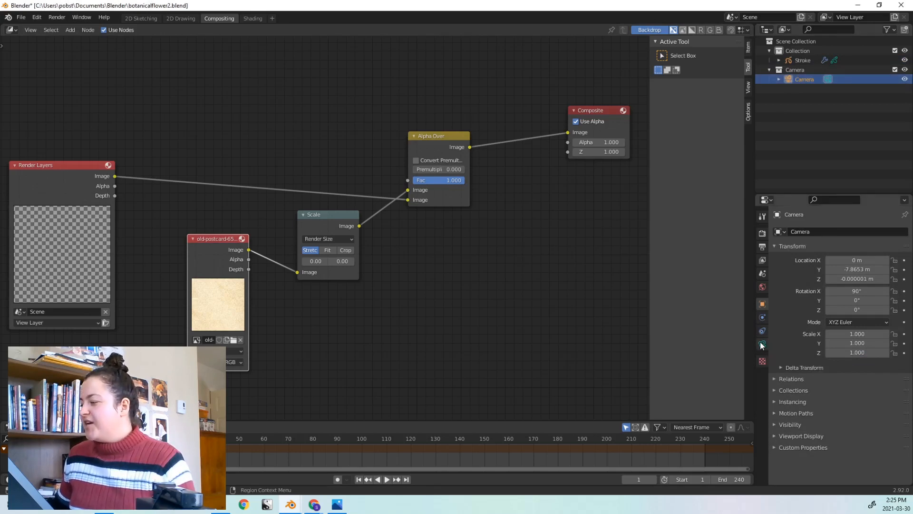
pyautogui.click(762, 344)
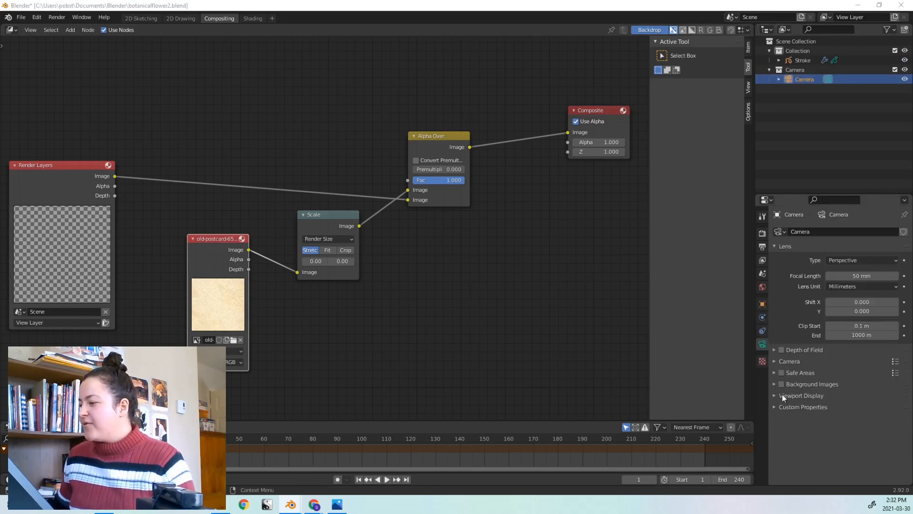
pyautogui.click(782, 383)
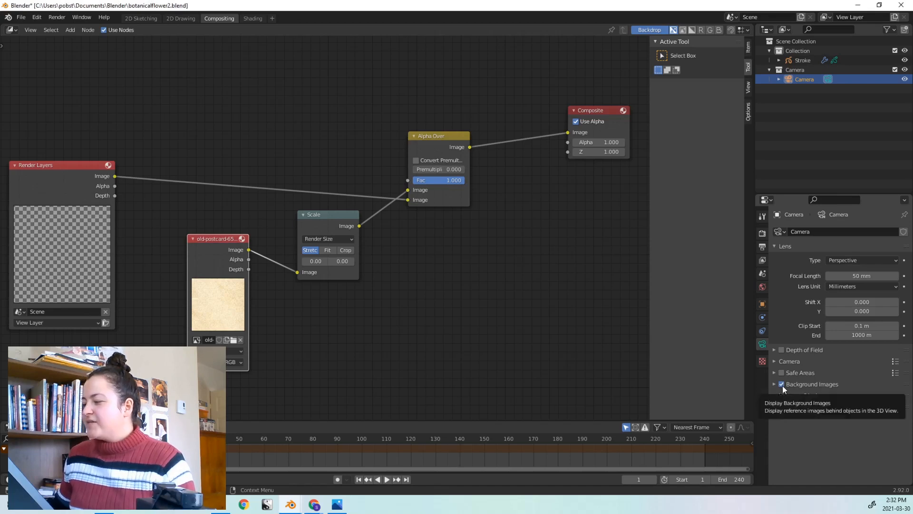
pyautogui.click(781, 384)
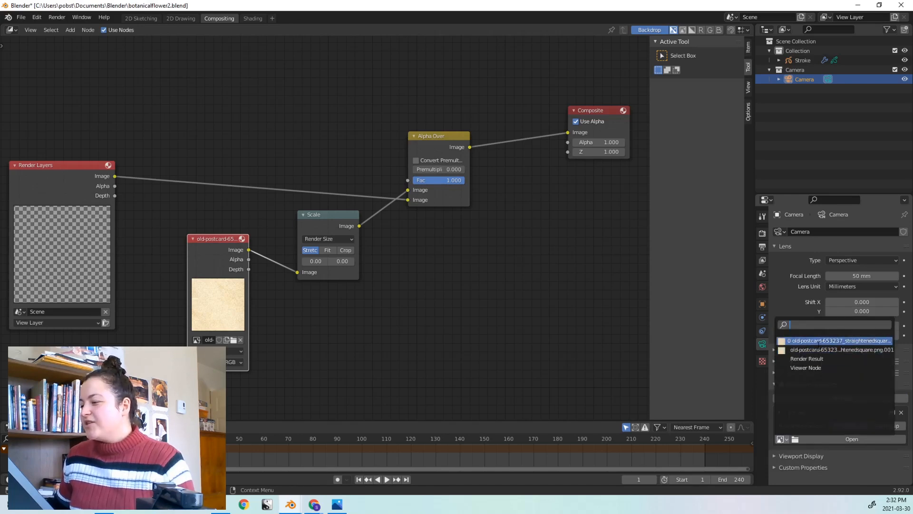
pyautogui.click(837, 341)
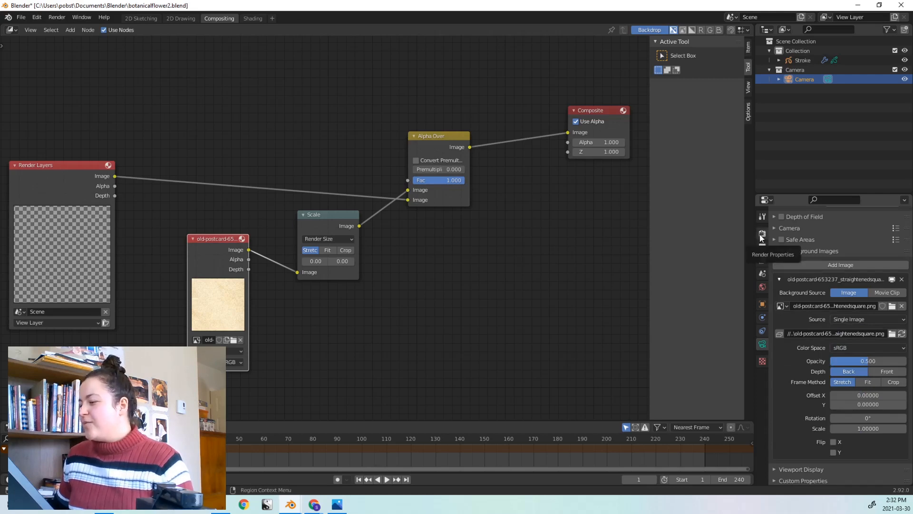
# Step: Switch to the scene's Render Properties
pyautogui.click(762, 234)
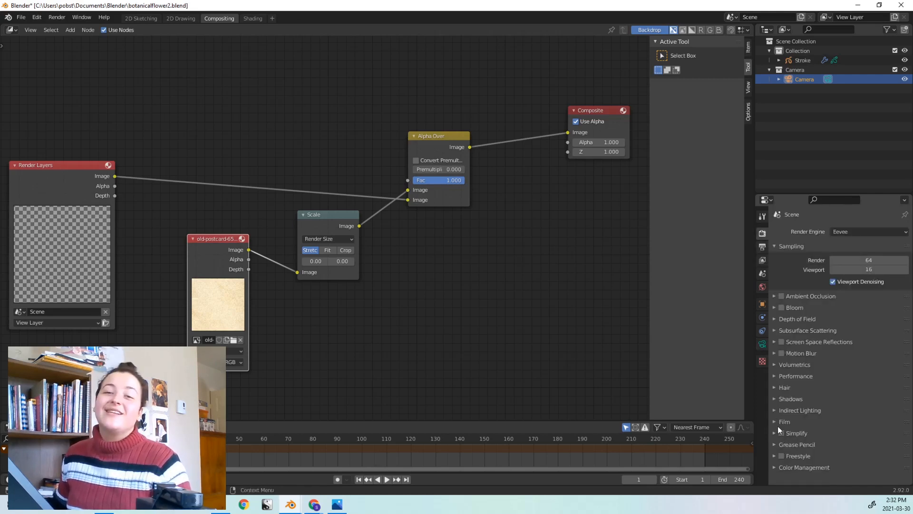
pyautogui.click(784, 410)
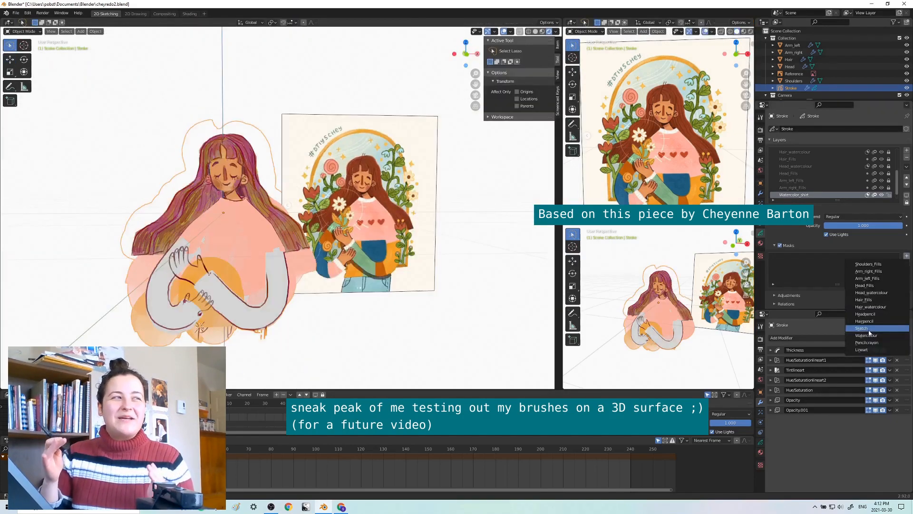
# Step: Choose the Grease Pencil layer the modifier affects
pyautogui.click(868, 264)
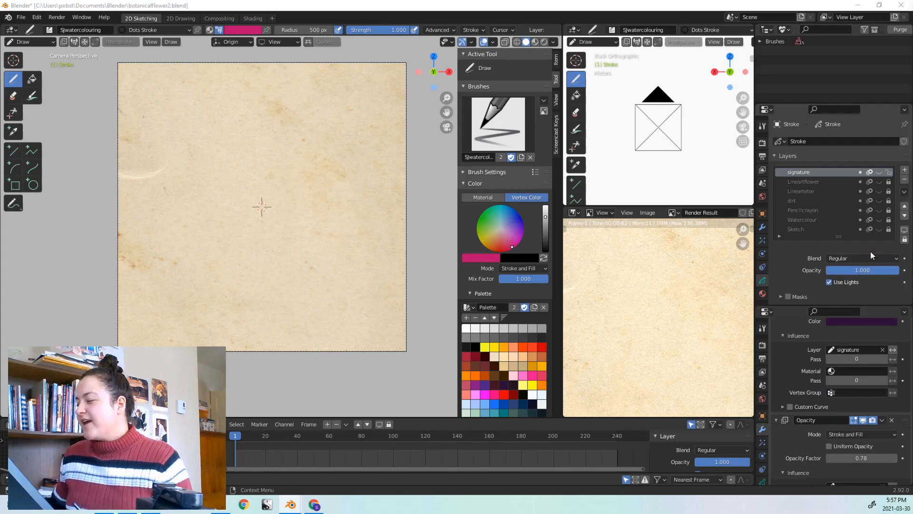
pyautogui.scroll(-3)
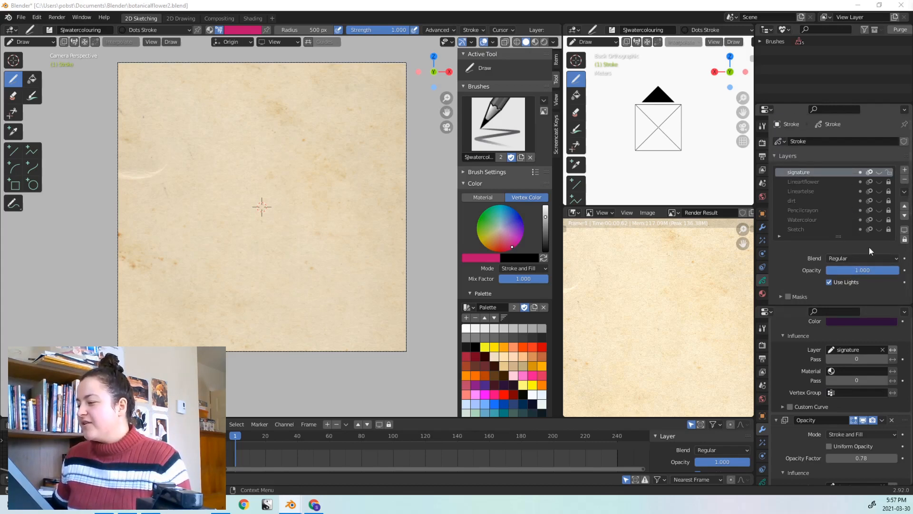
pyautogui.click(905, 193)
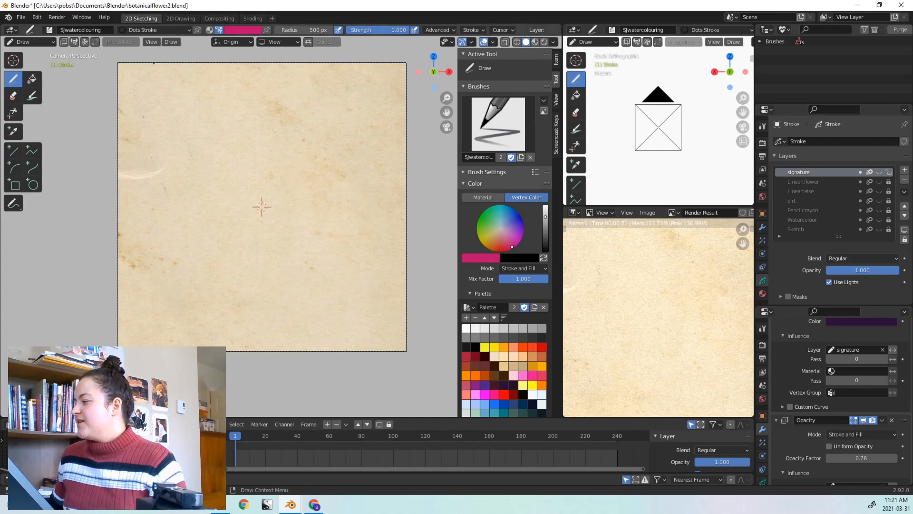
# Step: Use Solid Stroke material and set the Sketch layer to Multiply blend at 0.3 opacity
pyautogui.click(155, 30)
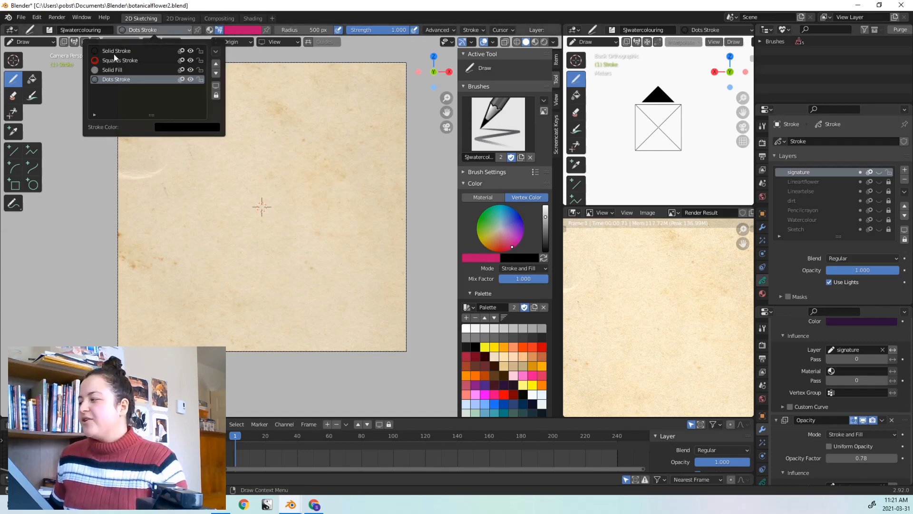
pyautogui.click(116, 50)
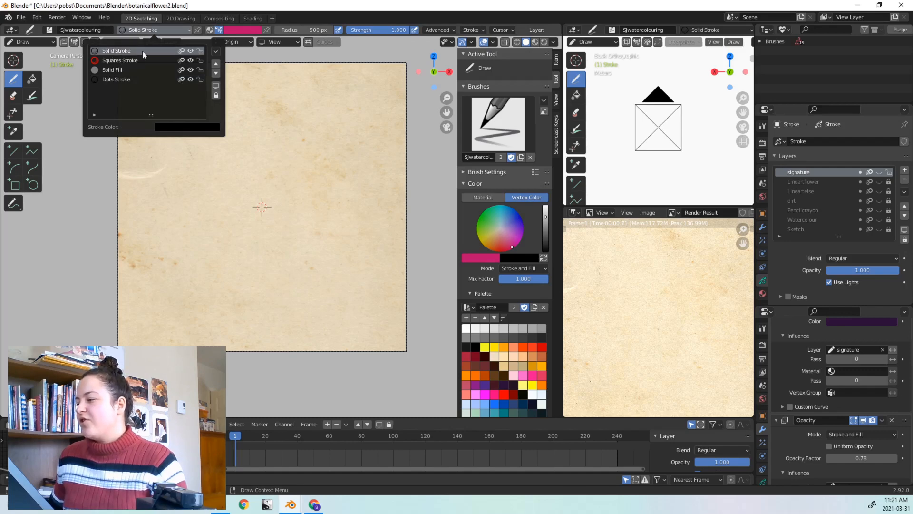
pyautogui.click(116, 50)
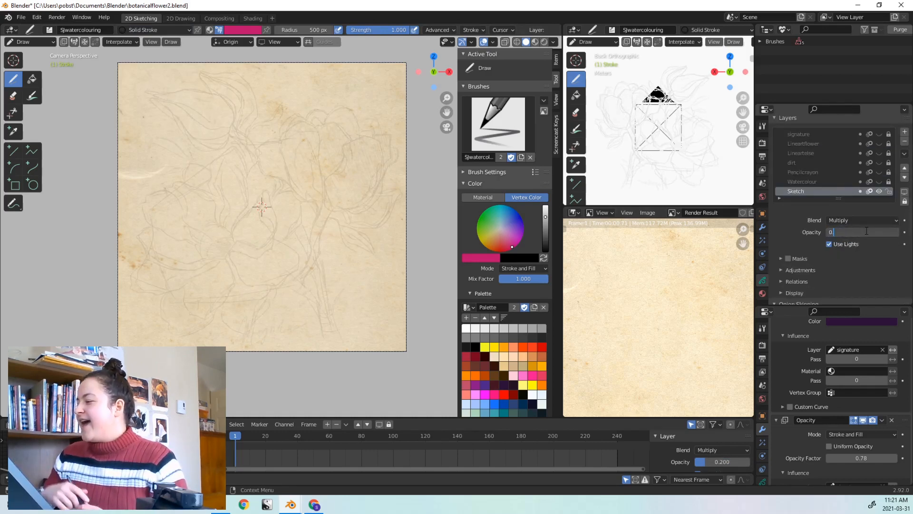
pyautogui.write('0.300')
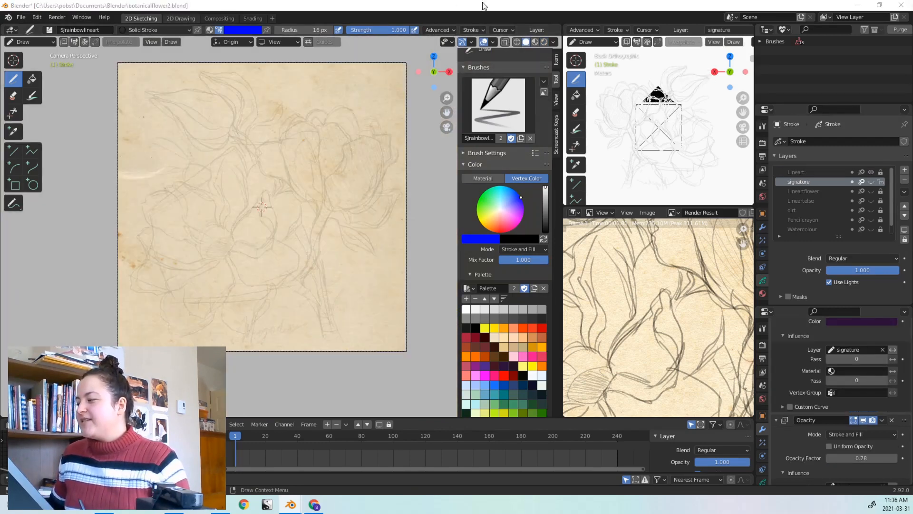
# Step: Ink the magnolia outlines with the rainbow line-art brush in blue vertex colour
pyautogui.click(473, 29)
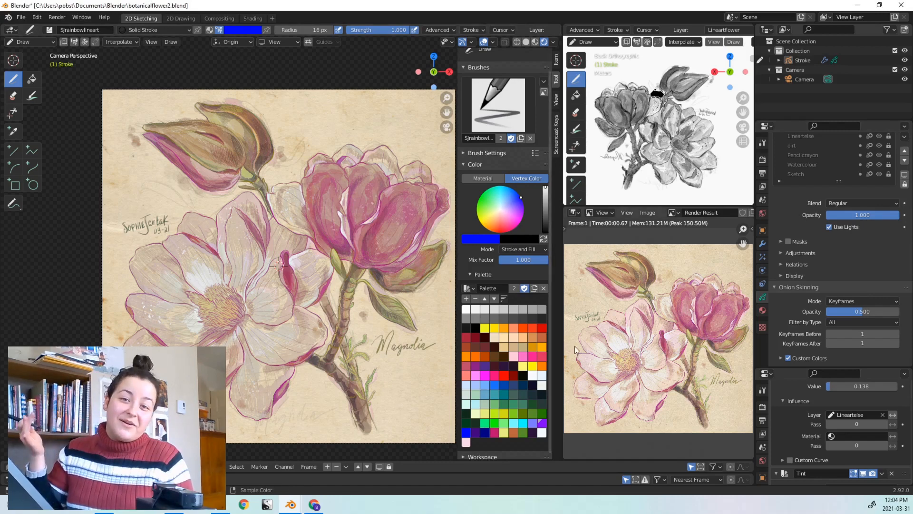
pyautogui.moveTo(571, 393)
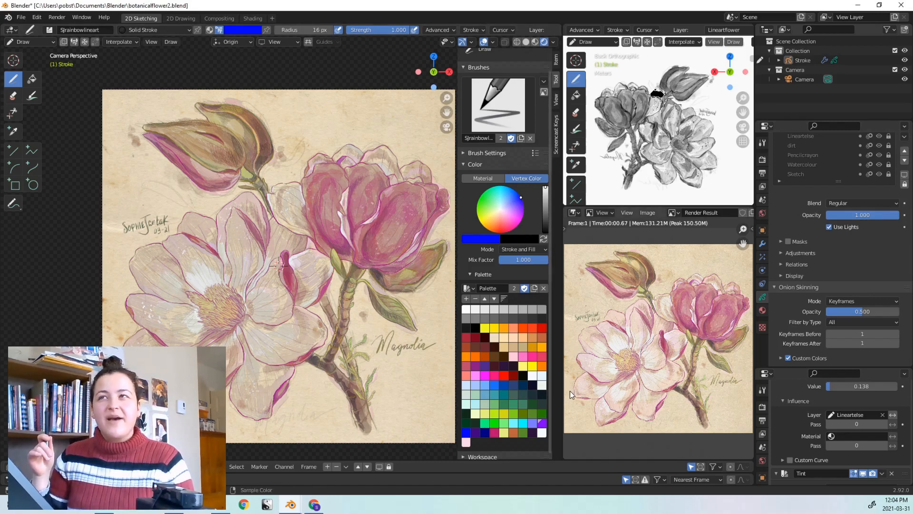
pyautogui.moveTo(571, 398)
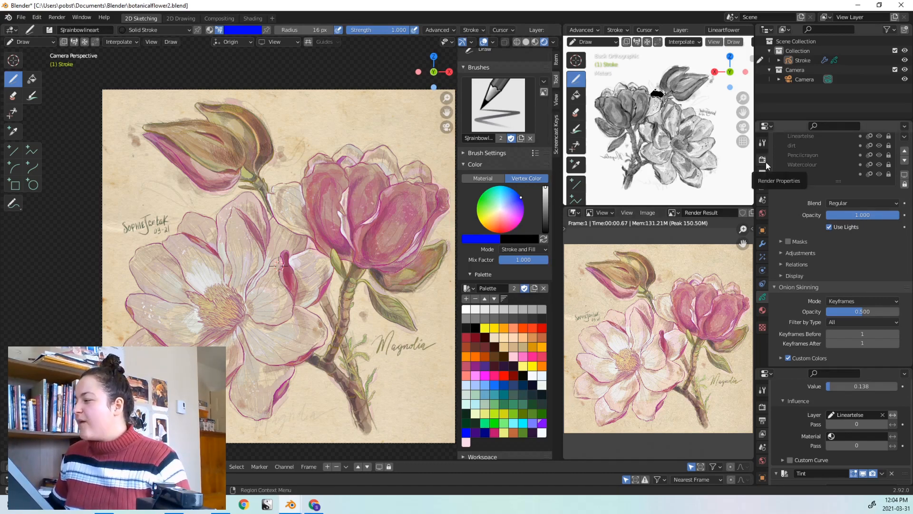
# Step: Set the Color Management look to Medium High Contrast, then try a neighbouring contrast look
pyautogui.click(761, 175)
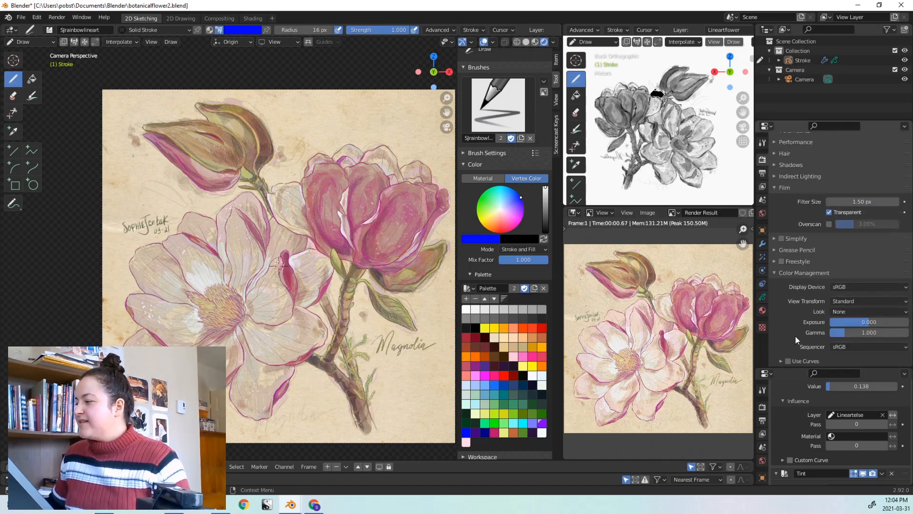
pyautogui.click(868, 310)
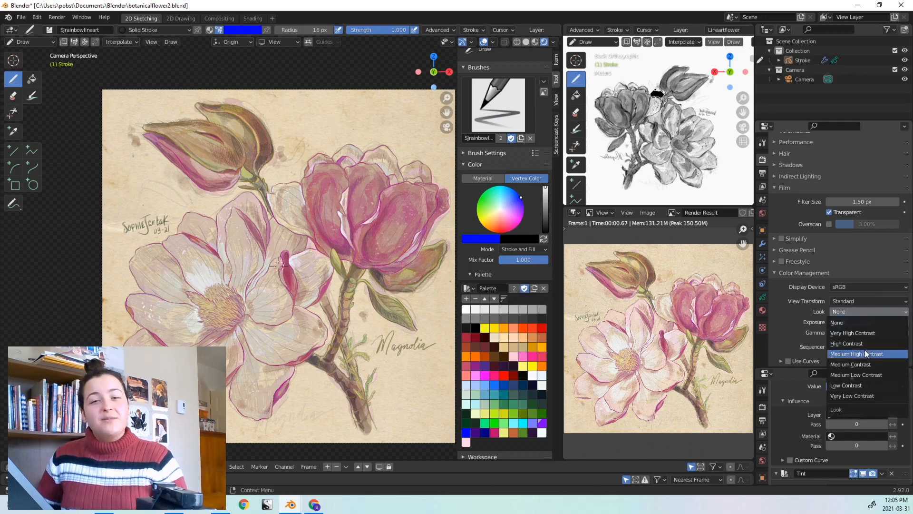
pyautogui.click(857, 353)
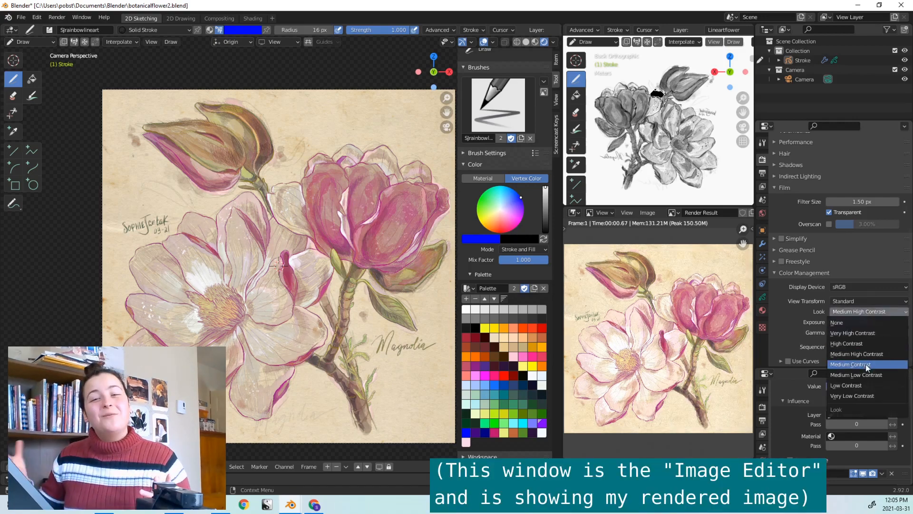
pyautogui.click(856, 364)
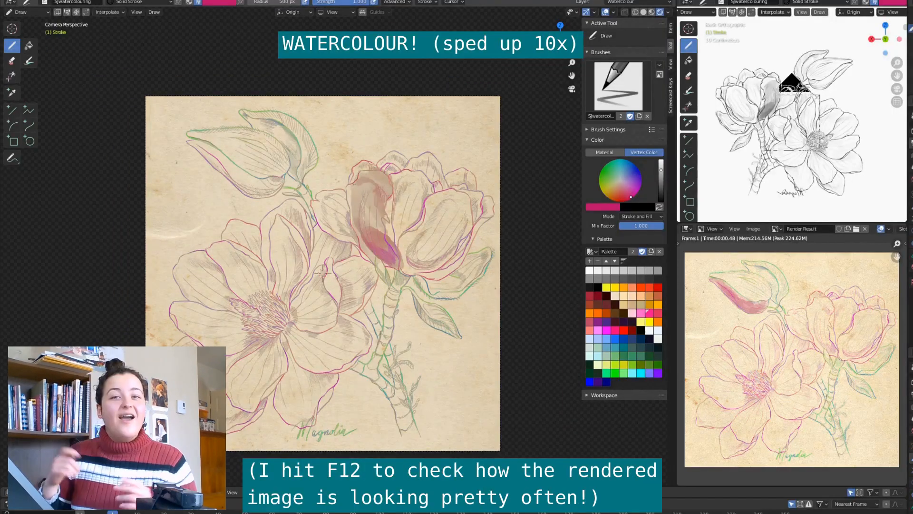
# Step: Render a check, then wash loose pink-purple watercolour blobs over the flowers
pyautogui.press('F12')
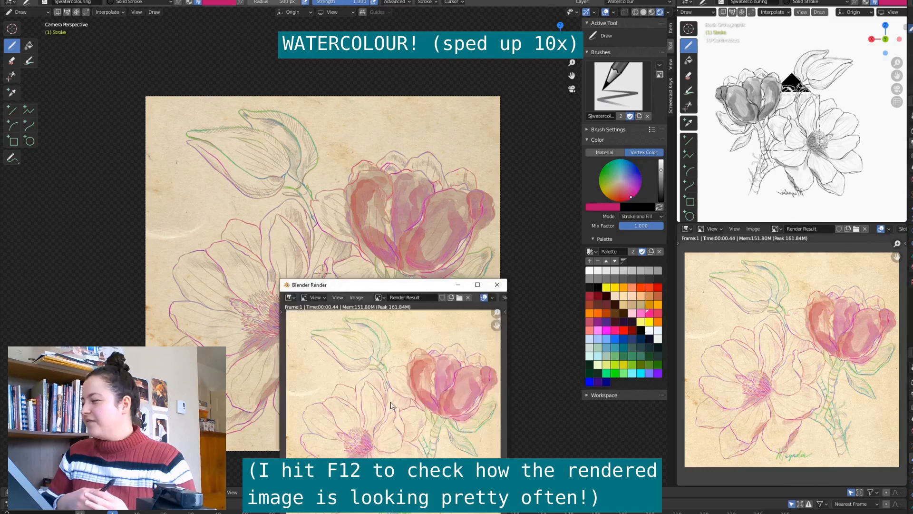
pyautogui.click(496, 285)
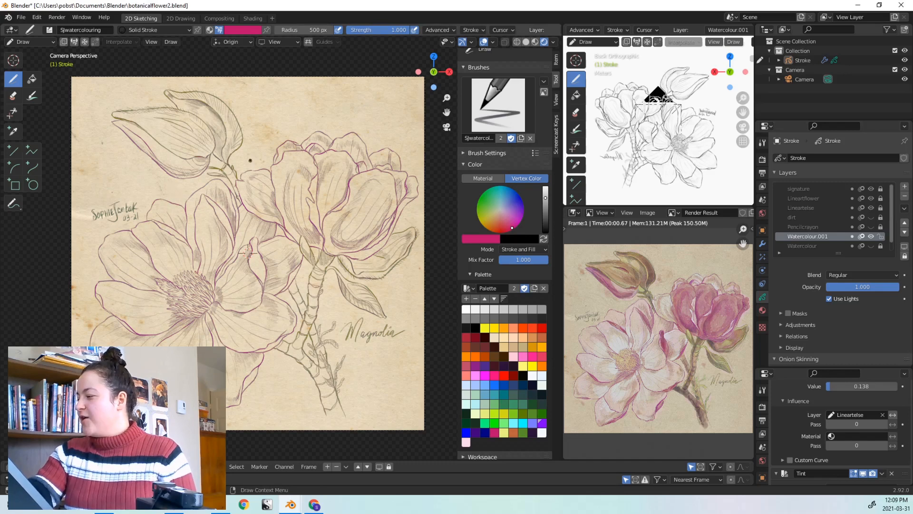
pyautogui.moveTo(291, 105); pyautogui.dragTo(308, 204)
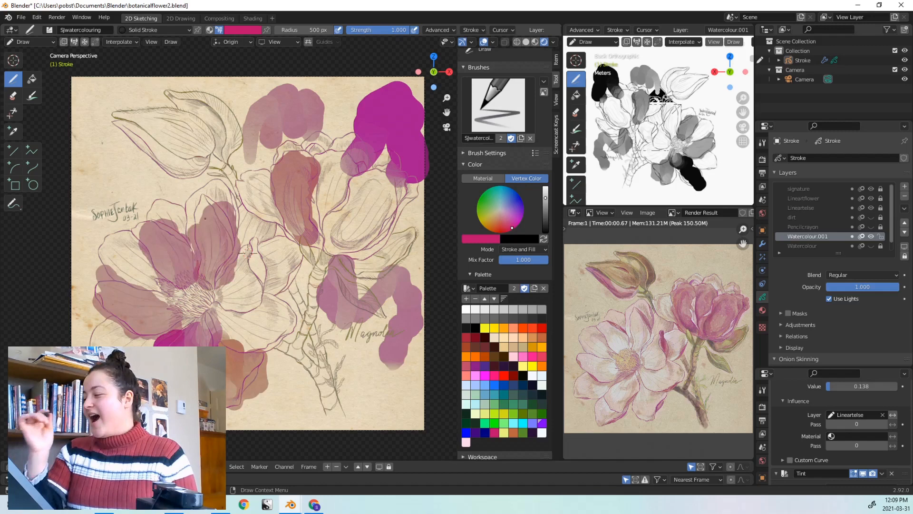
pyautogui.press('F12')
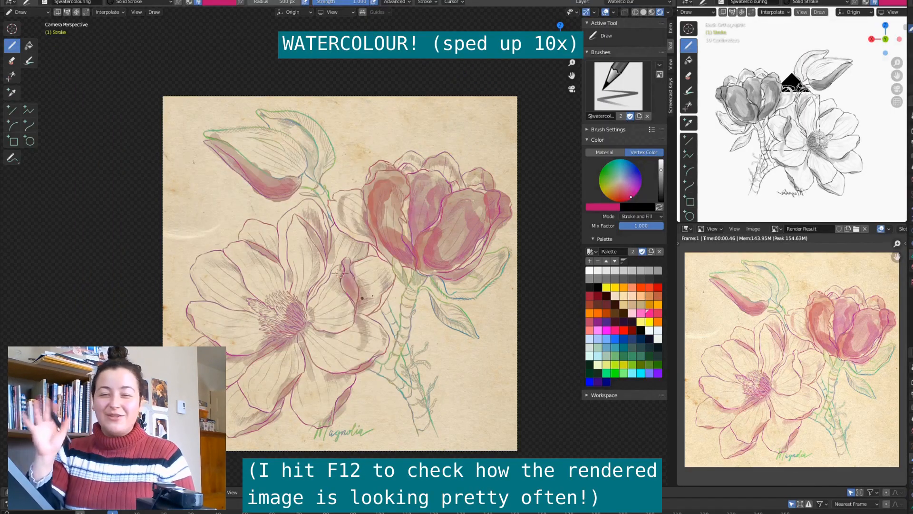
pyautogui.press('F12')
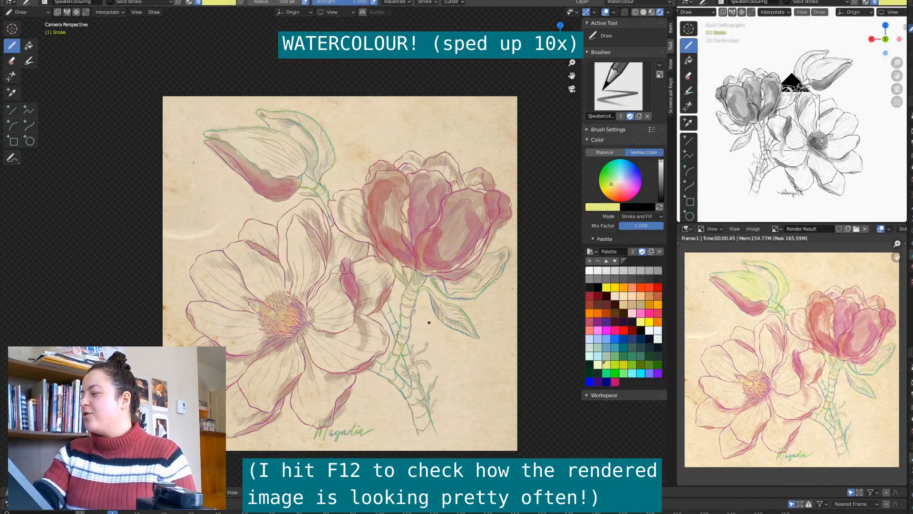
# Step: Continue the yellow centres and green leaf and stem washes, rendering previews between passes
pyautogui.press('F12')
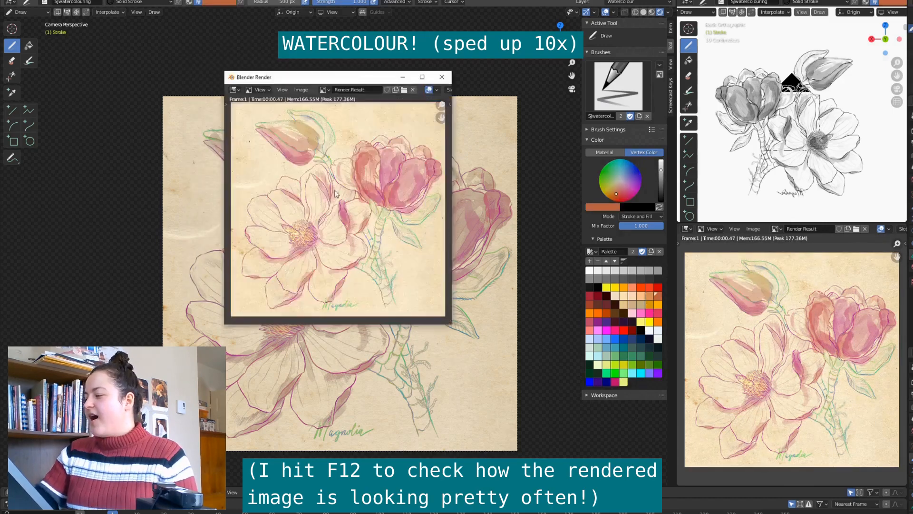
pyautogui.click(441, 76)
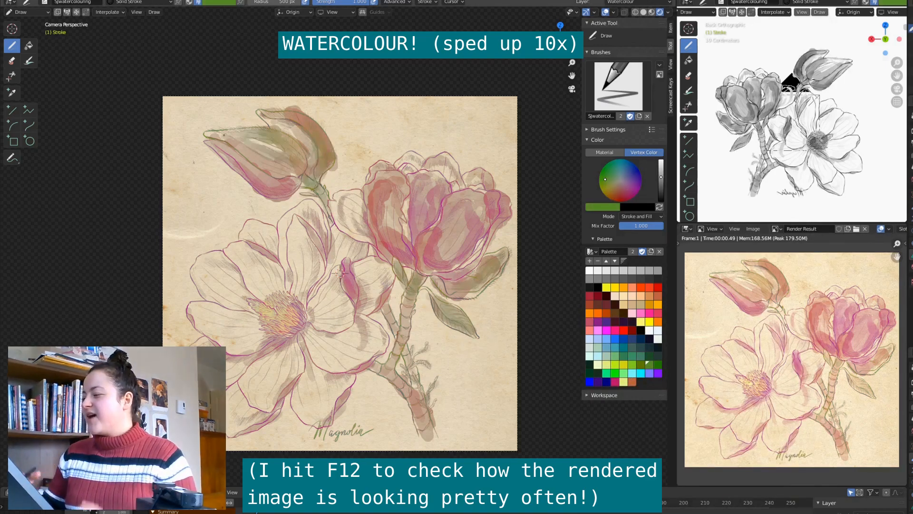
pyautogui.press('F12')
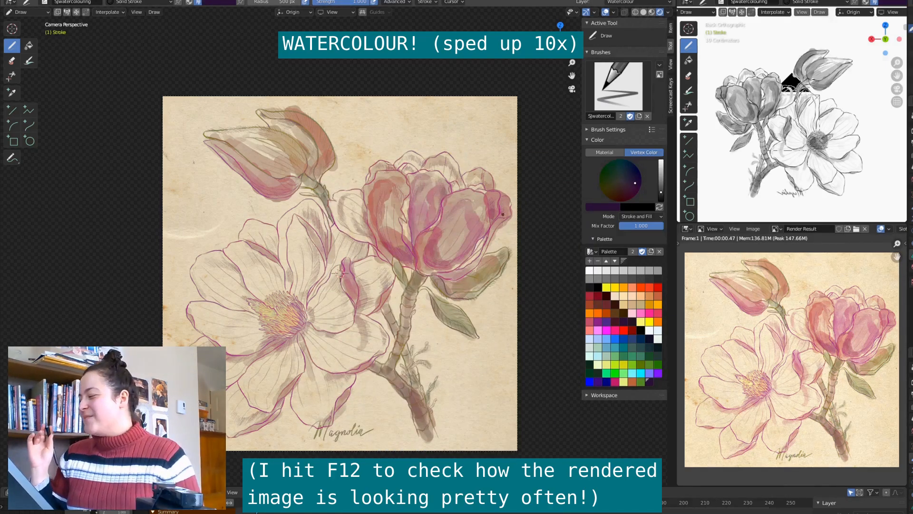
pyautogui.press('f12')
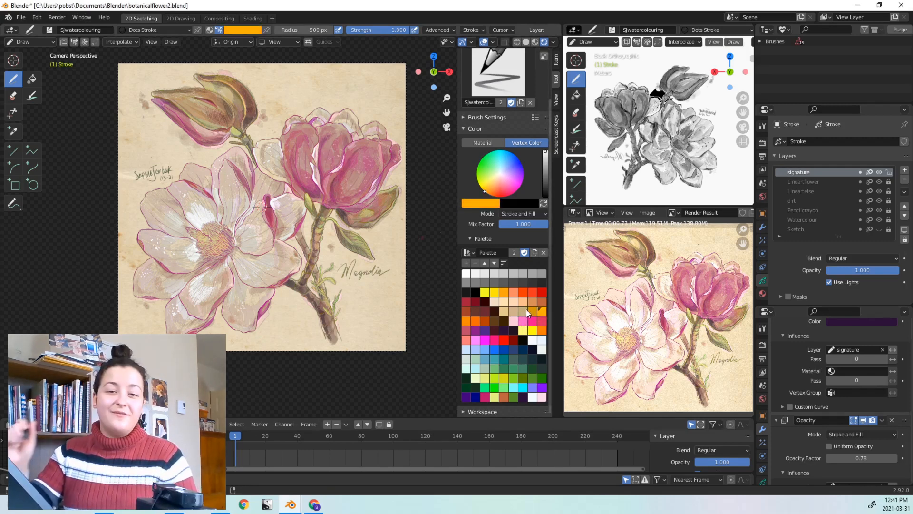
# Step: Add the chosen swatches to the custom palette and pick the deep magenta colour
pyautogui.click(470, 320)
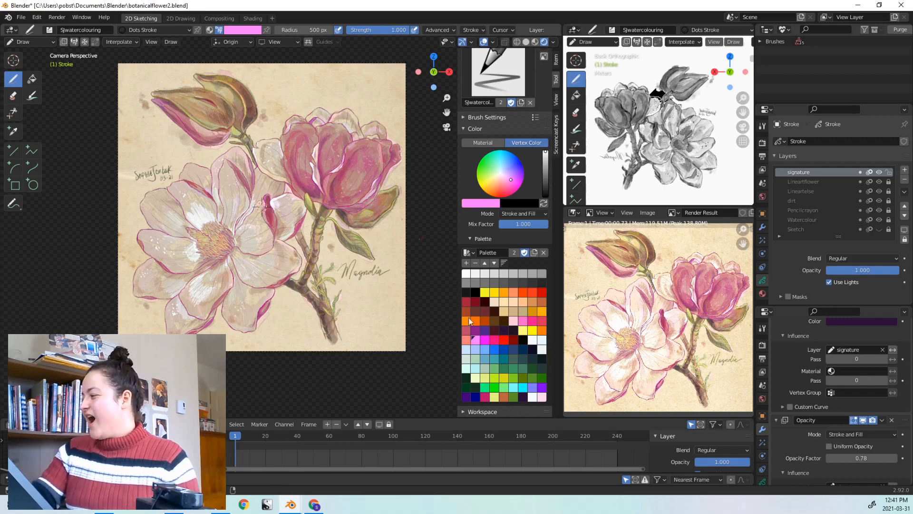
pyautogui.moveTo(466, 263)
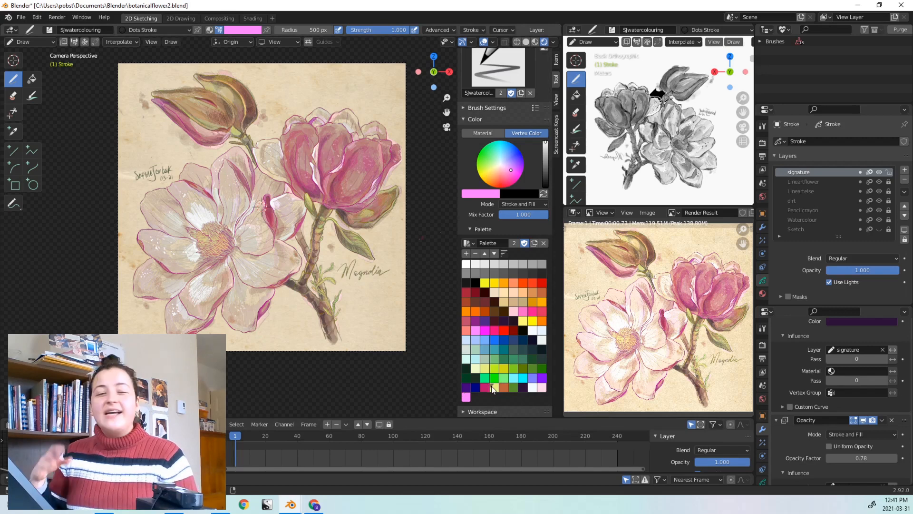
pyautogui.click(513, 387)
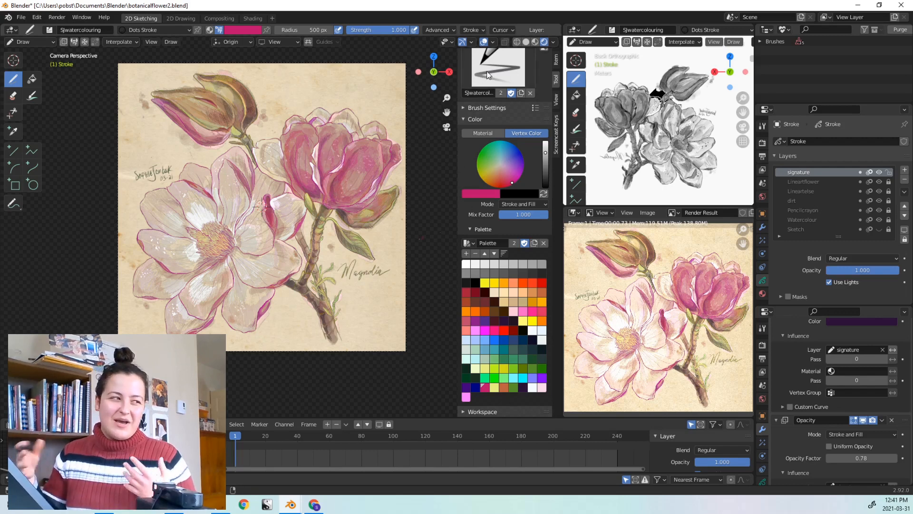
pyautogui.click(473, 30)
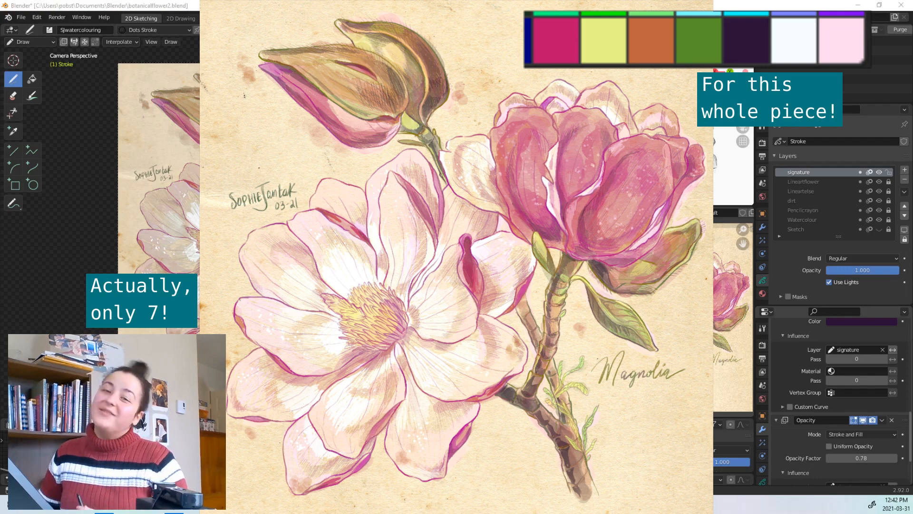
# Step: Detail the petals and bud with colour pencil strokes, rendering previews after each pass
pyautogui.press('F12')
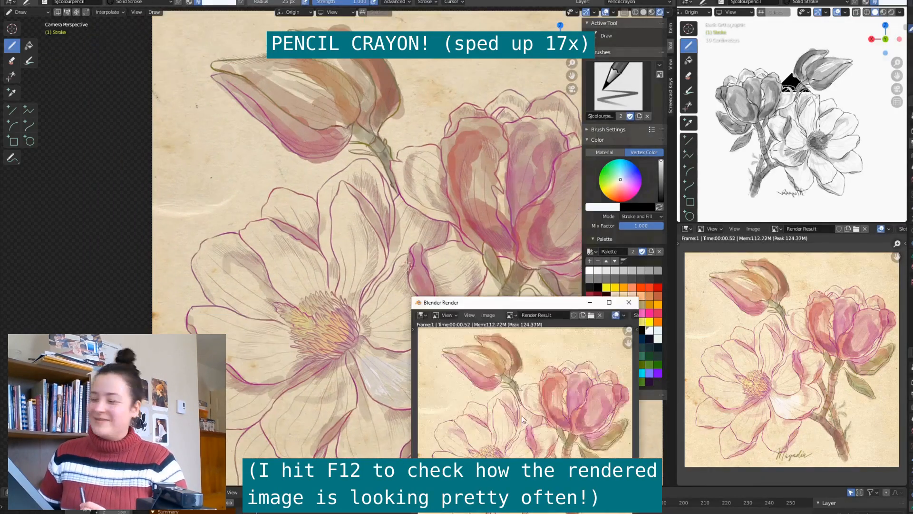
pyautogui.click(628, 302)
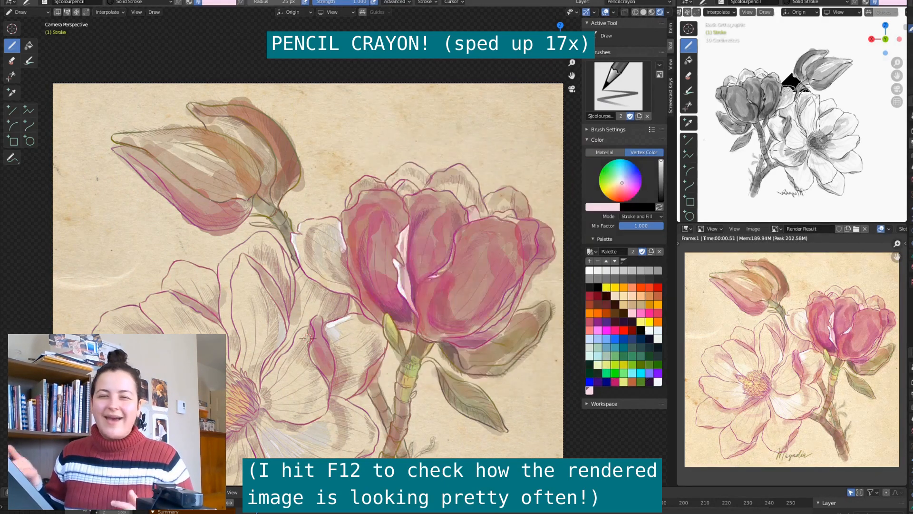
pyautogui.press('f12')
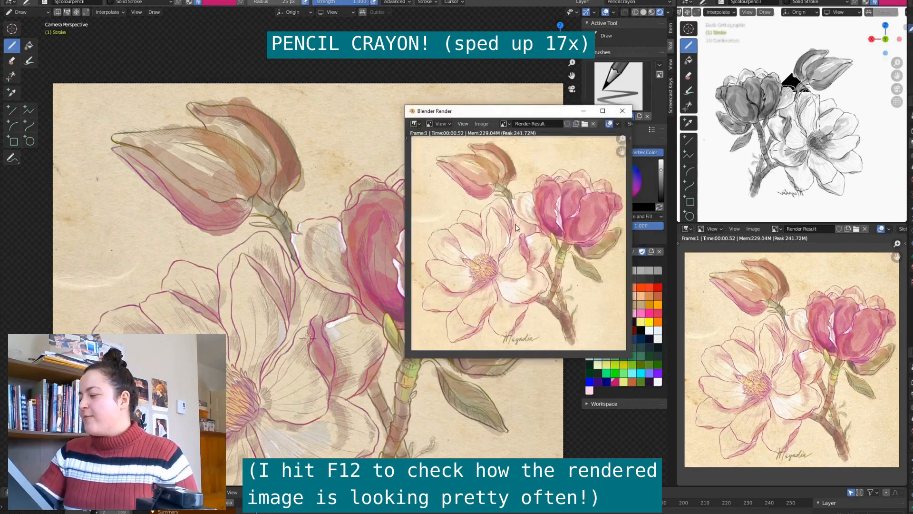
pyautogui.click(622, 110)
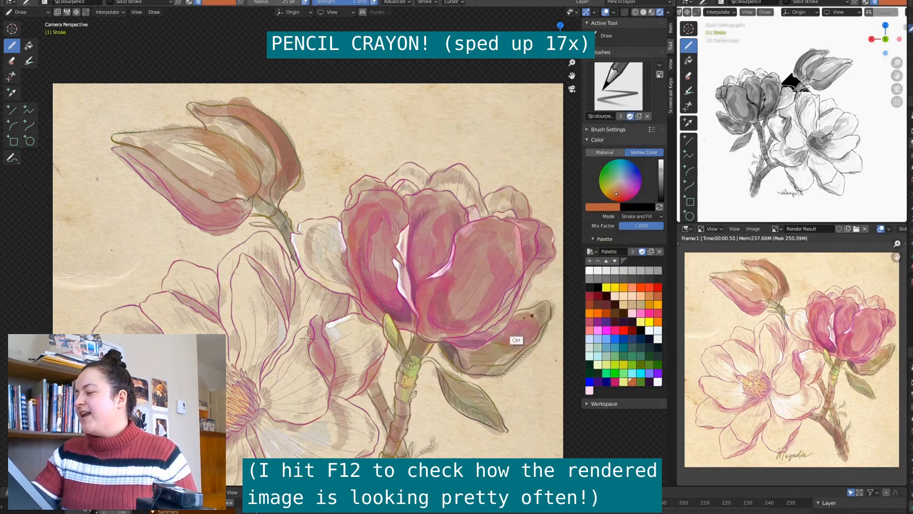
pyautogui.press('f12')
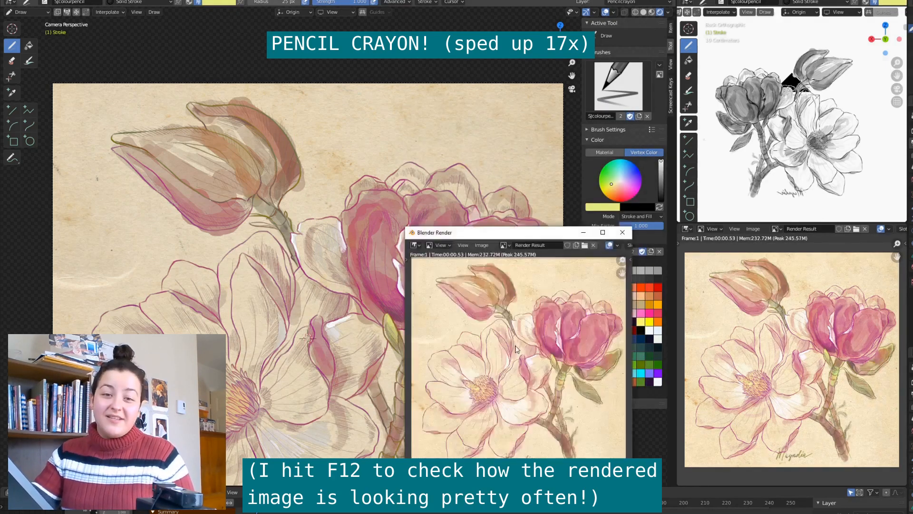
pyautogui.click(621, 232)
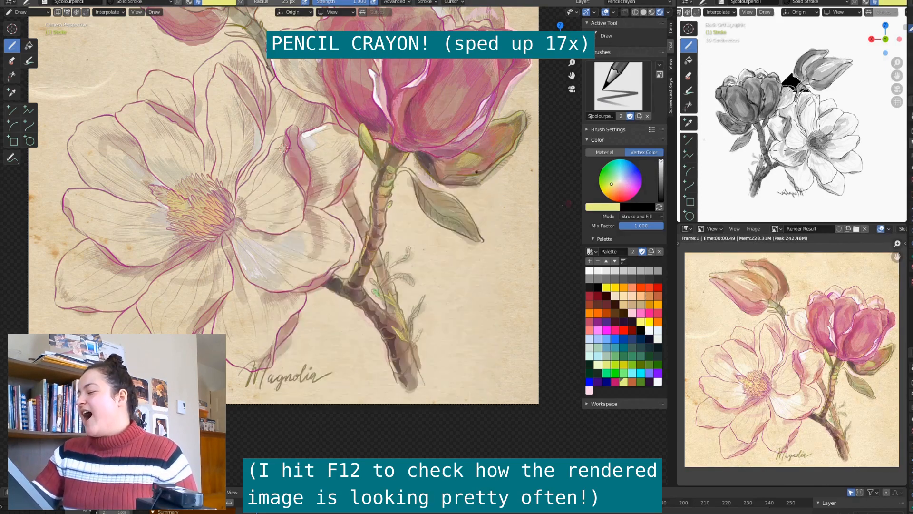
pyautogui.press('F12')
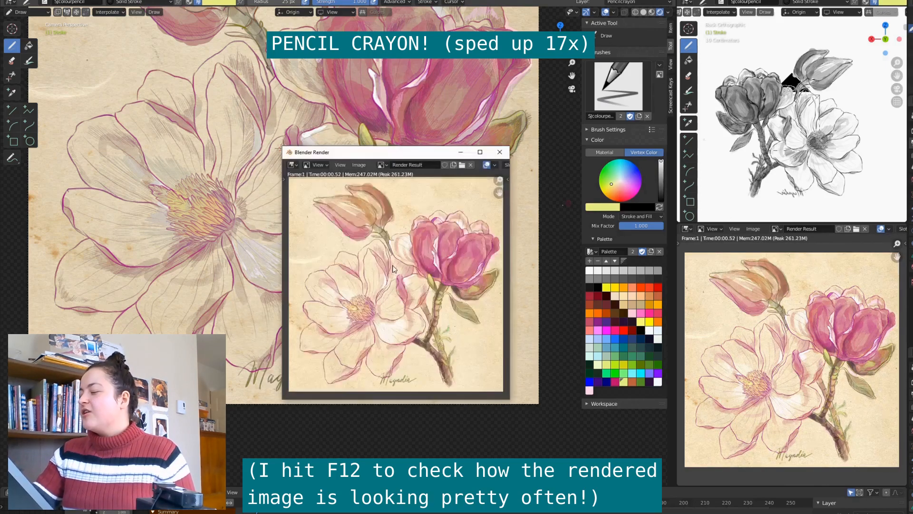
pyautogui.click(499, 152)
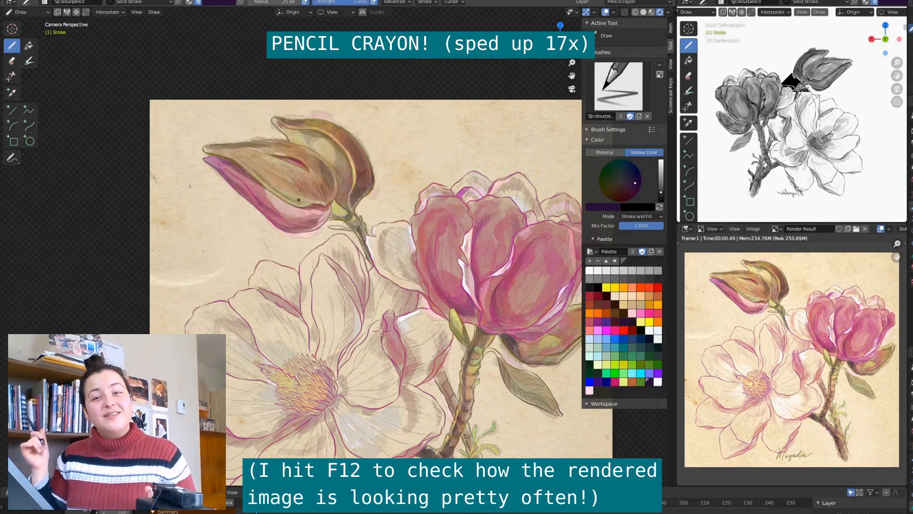
# Step: Add pencil shading along the stem and 'Magnolia' lettering, checking renders along the way
pyautogui.press('F12')
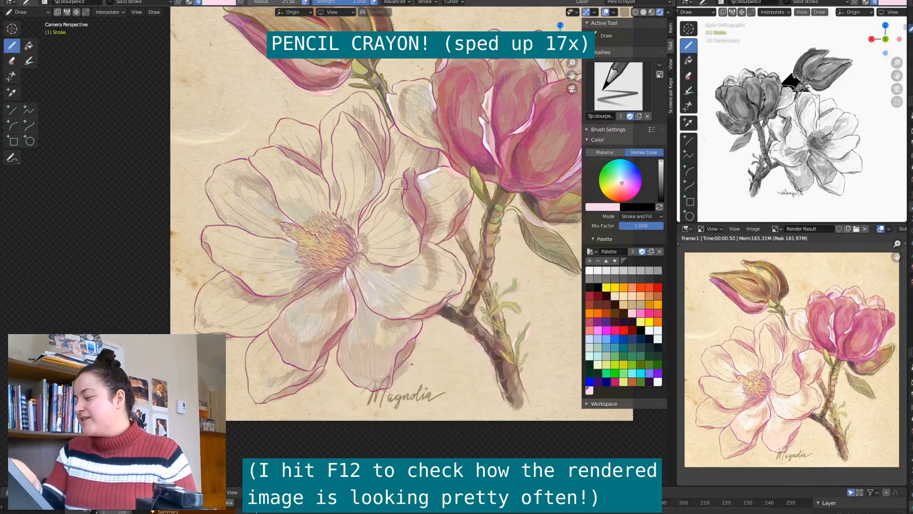
pyautogui.press('f12')
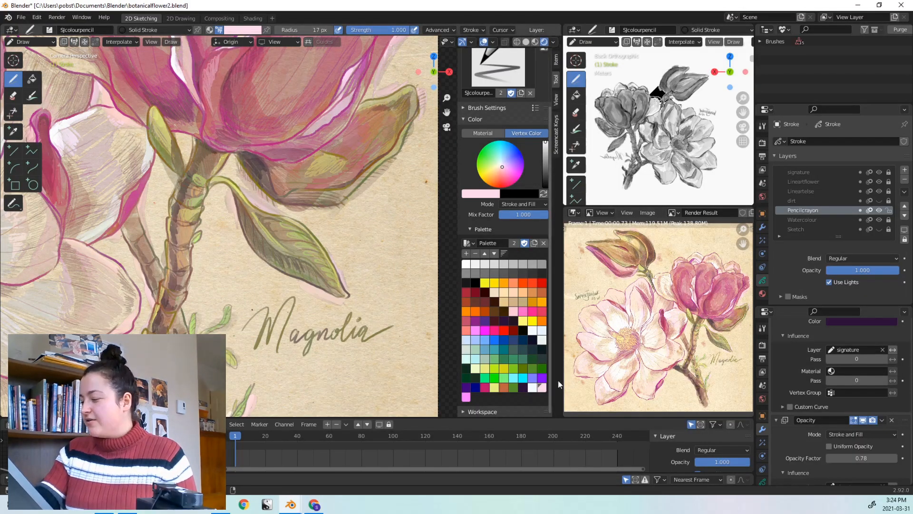
pyautogui.moveTo(339, 203); pyautogui.dragTo(392, 159)
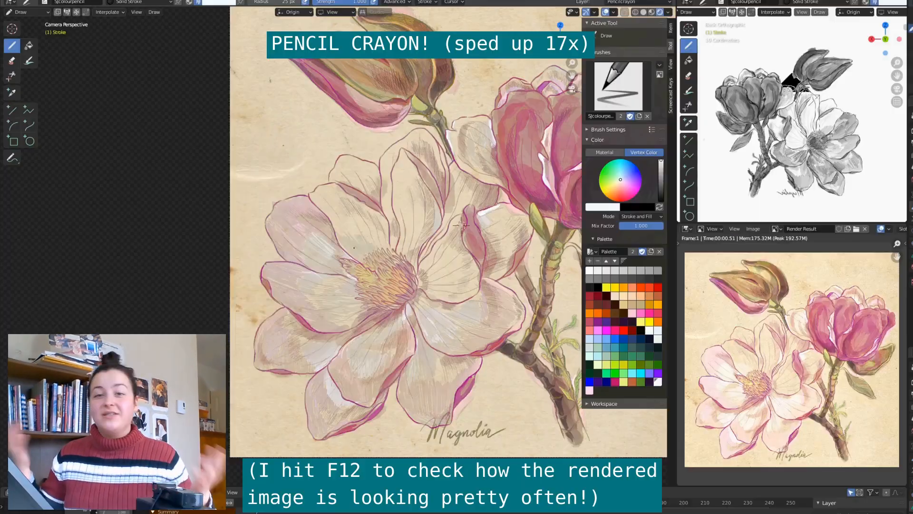
pyautogui.press('f12')
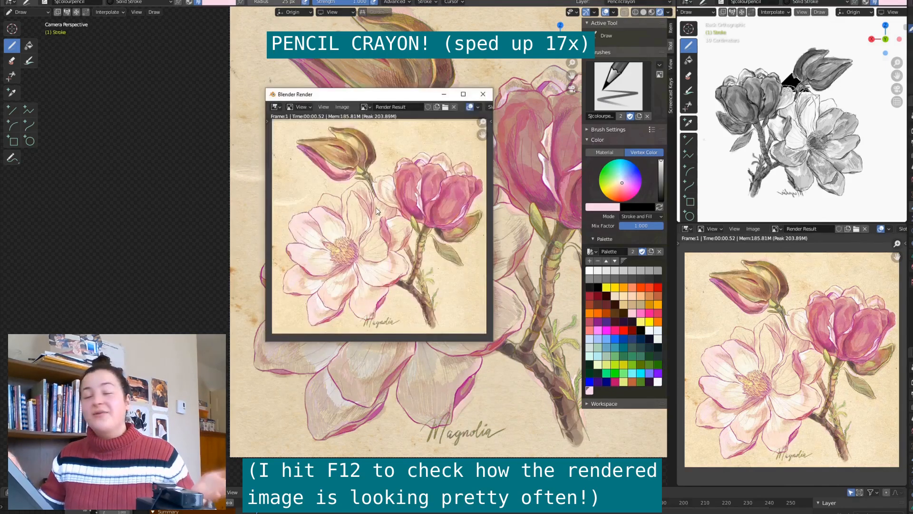
pyautogui.click(482, 94)
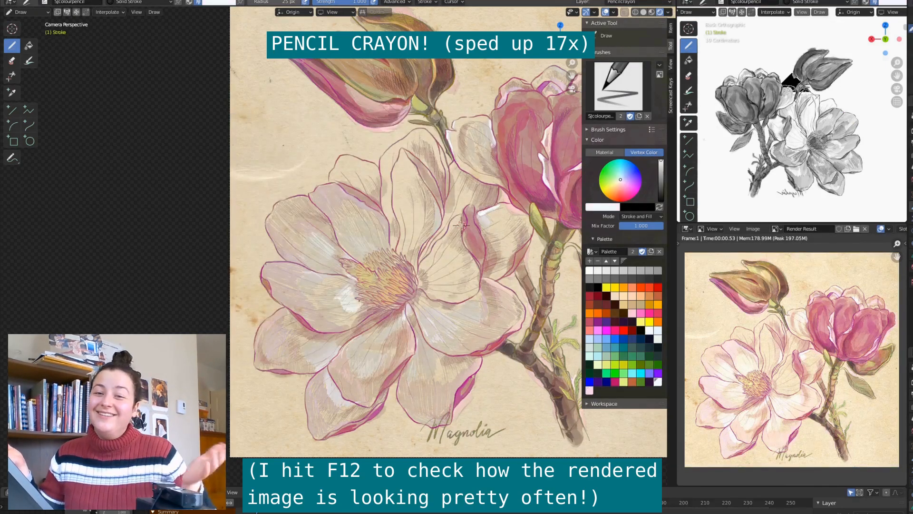
pyautogui.press('F12')
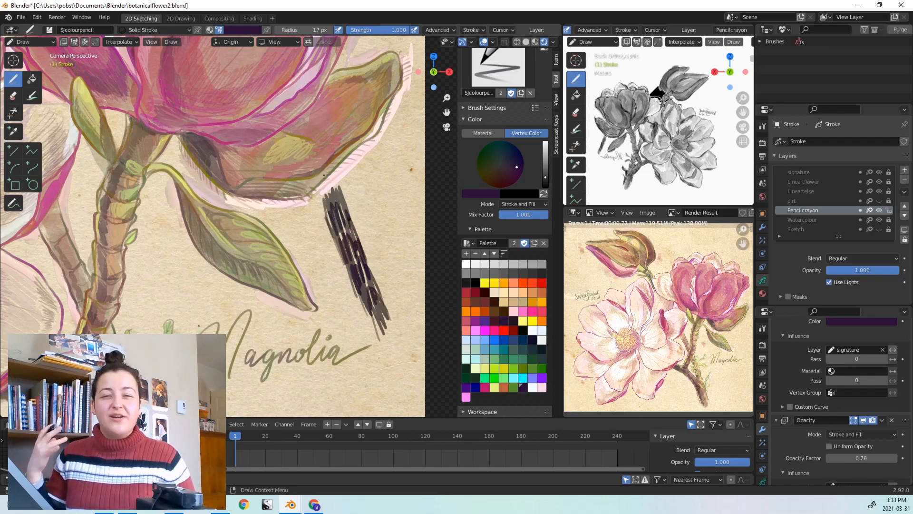
# Step: In Edit Mode, join the selected dark strokes beside the leaf with Ctrl+J and return to drawing
pyautogui.click(27, 41)
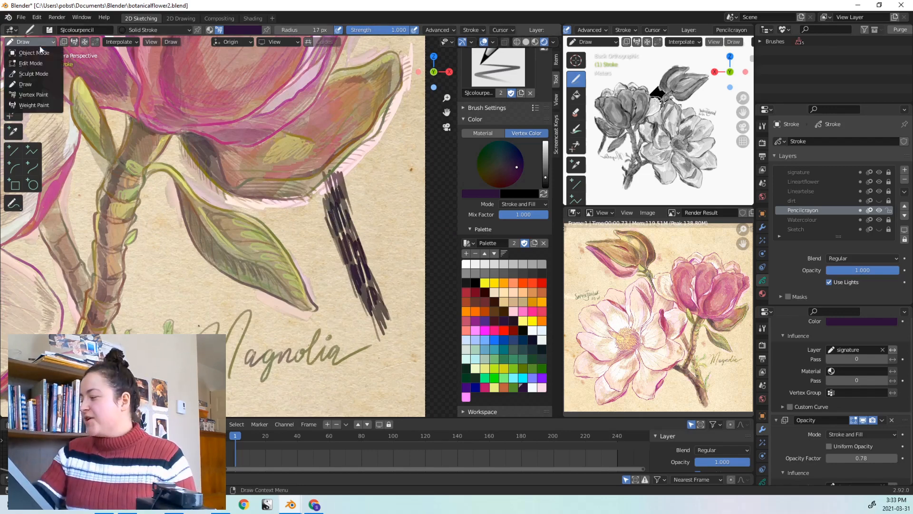
pyautogui.click(30, 63)
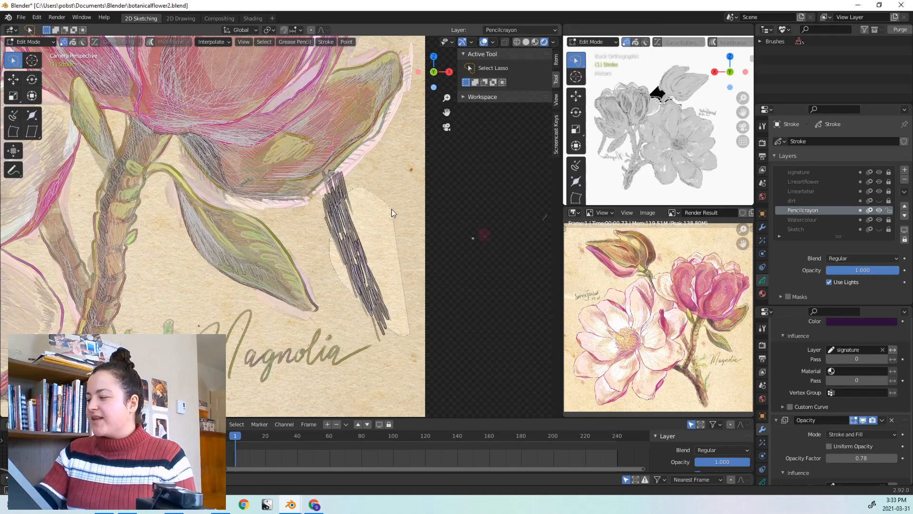
pyautogui.press('ctrl+j')
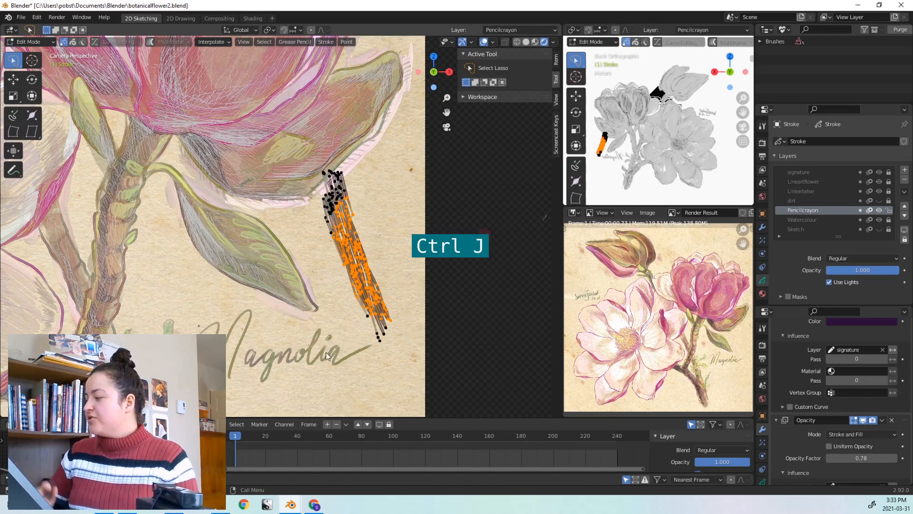
pyautogui.click(29, 40)
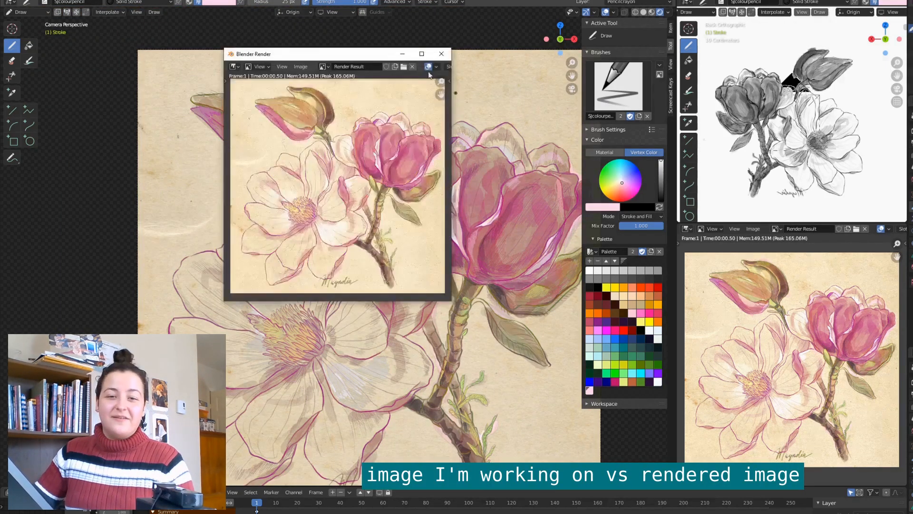
pyautogui.click(440, 54)
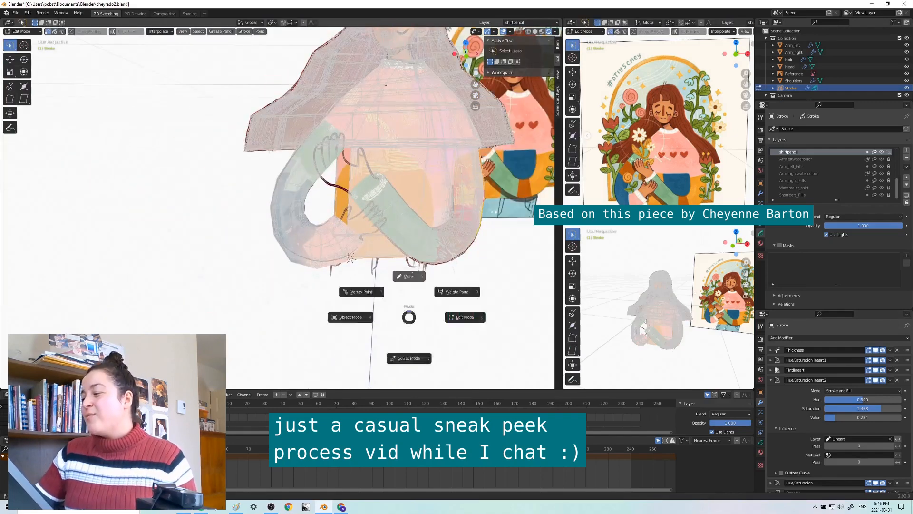
pyautogui.click(409, 276)
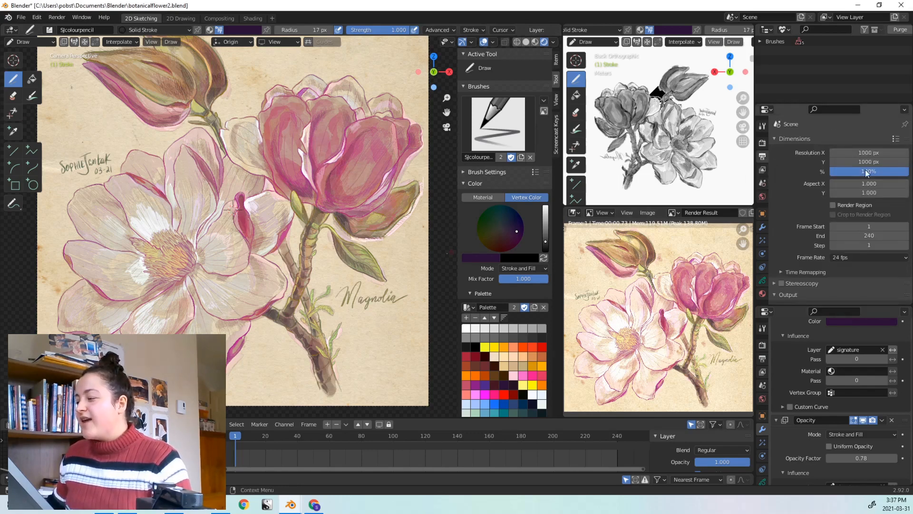
# Step: Lower the render resolution percentage for the 1000 × 1000 px output
pyautogui.moveTo(867, 171); pyautogui.dragTo(839, 171)
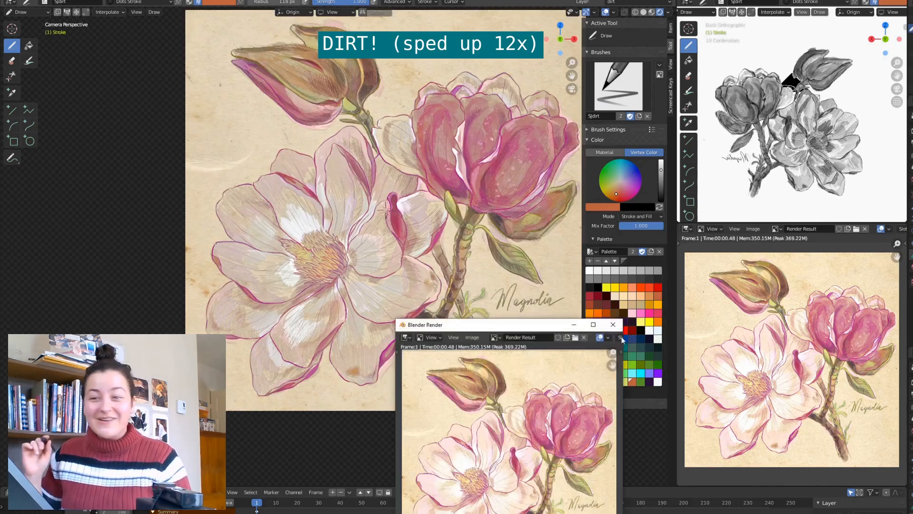
# Step: Close the render preview of the dirt-specked magnolia painting
pyautogui.click(611, 324)
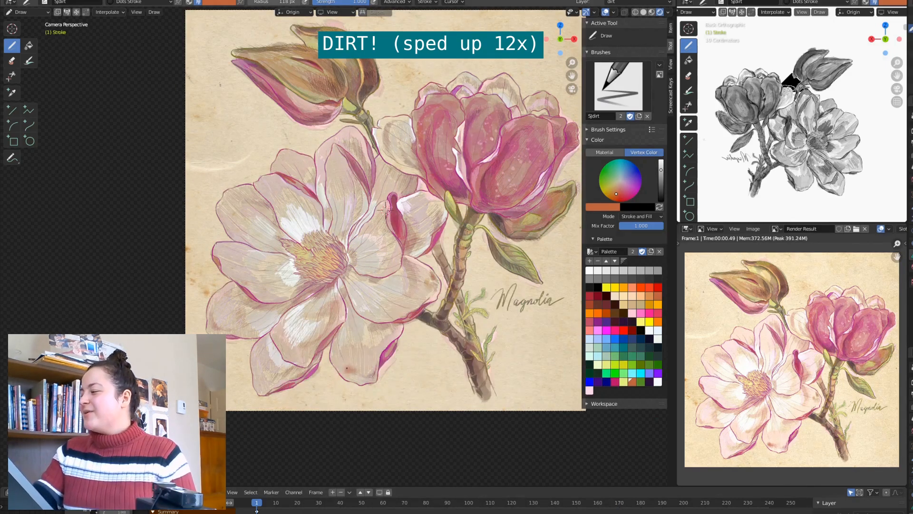